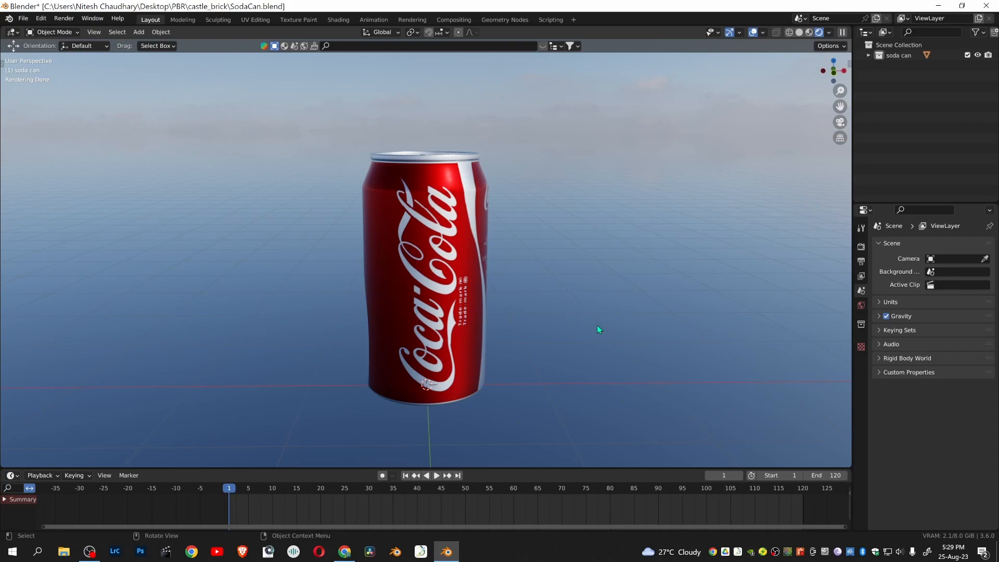
# Step: Give the soda can Fluid physics as an Effector of Collision type
pyautogui.click(861, 387)
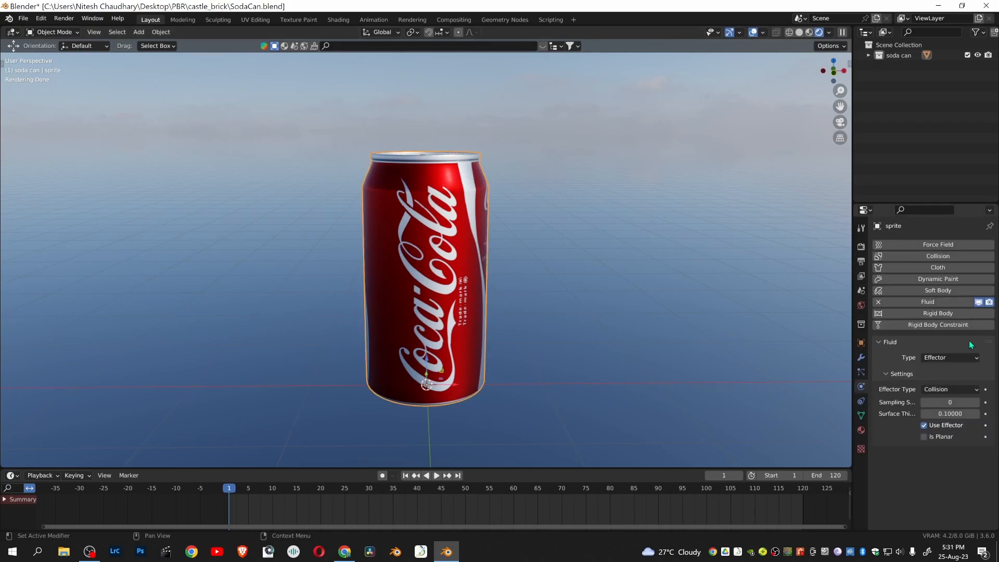
pyautogui.click(950, 357)
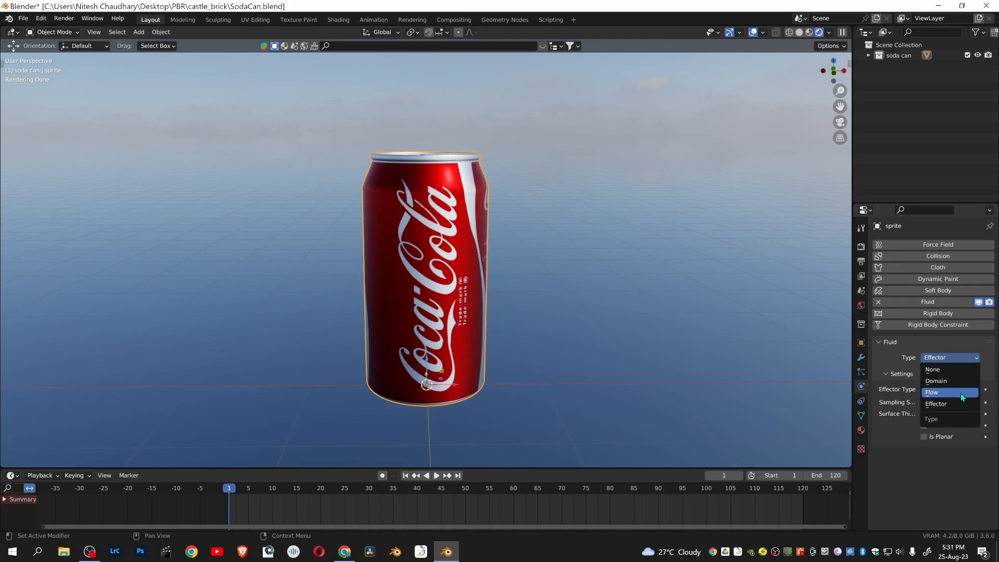
pyautogui.moveTo(949, 404)
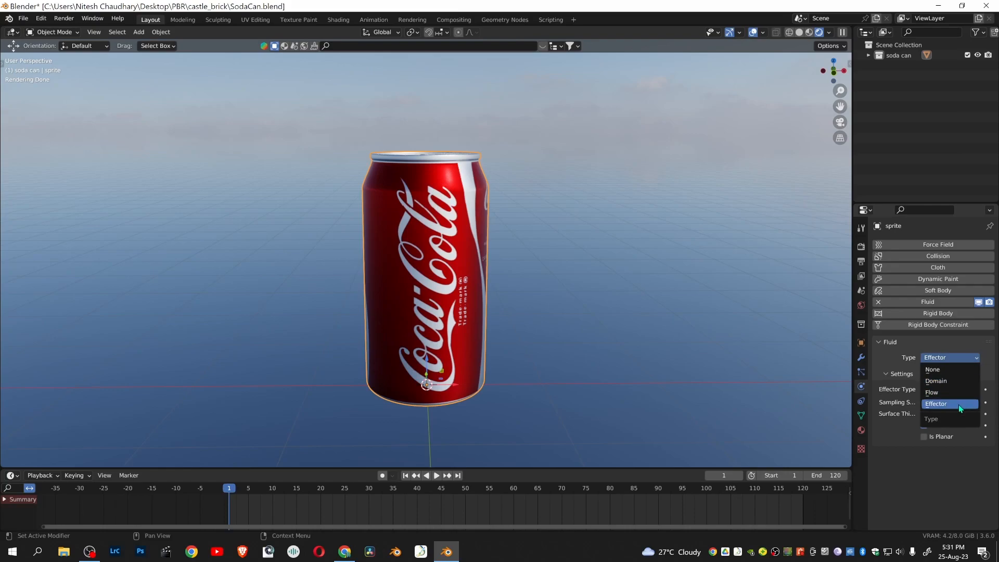
pyautogui.click(936, 404)
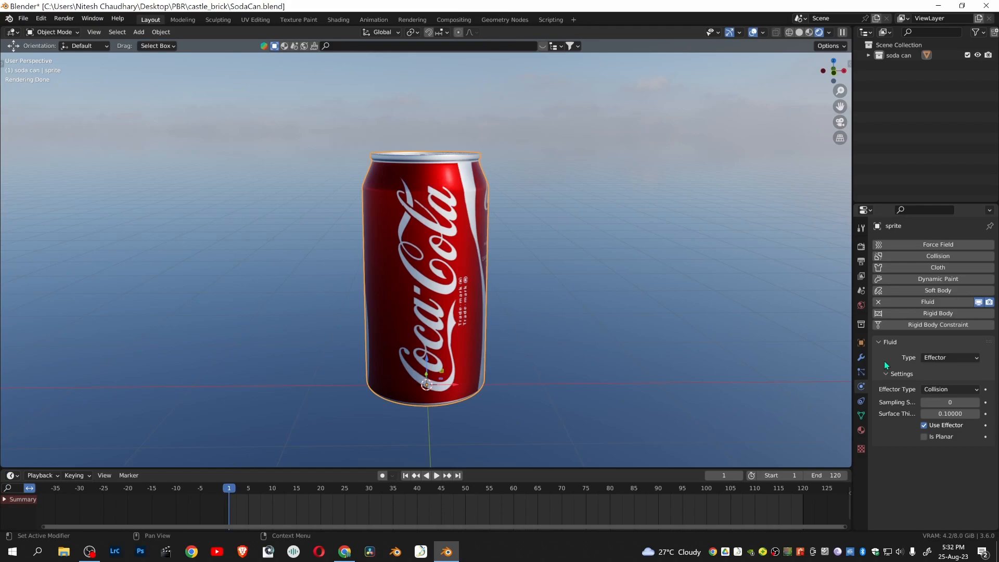
pyautogui.click(949, 357)
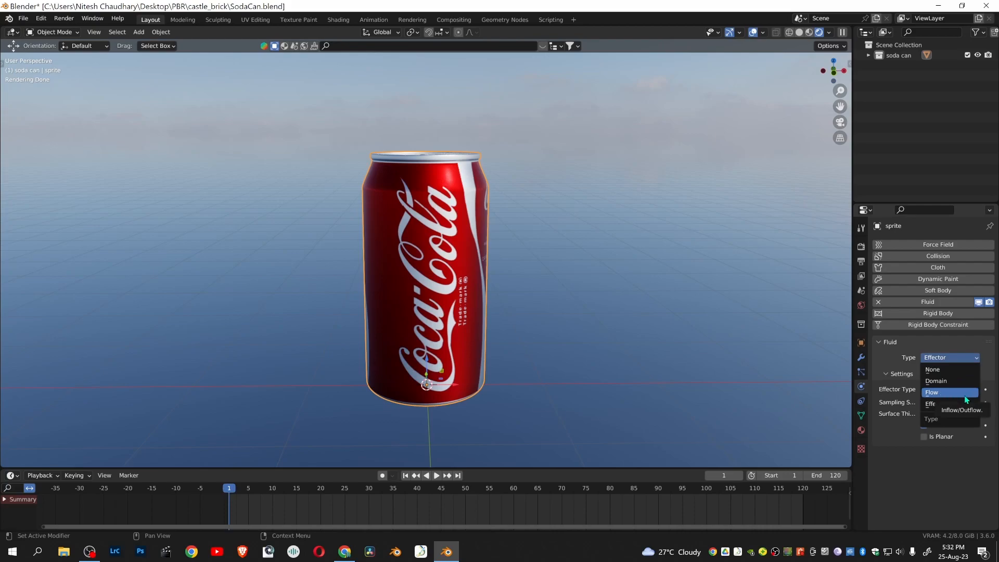
pyautogui.moveTo(943, 403)
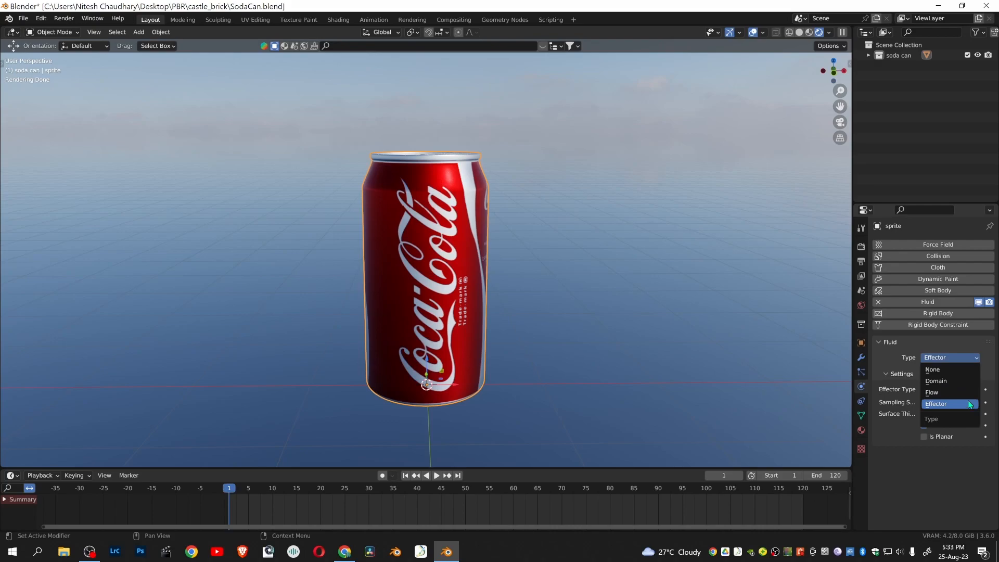
pyautogui.click(950, 389)
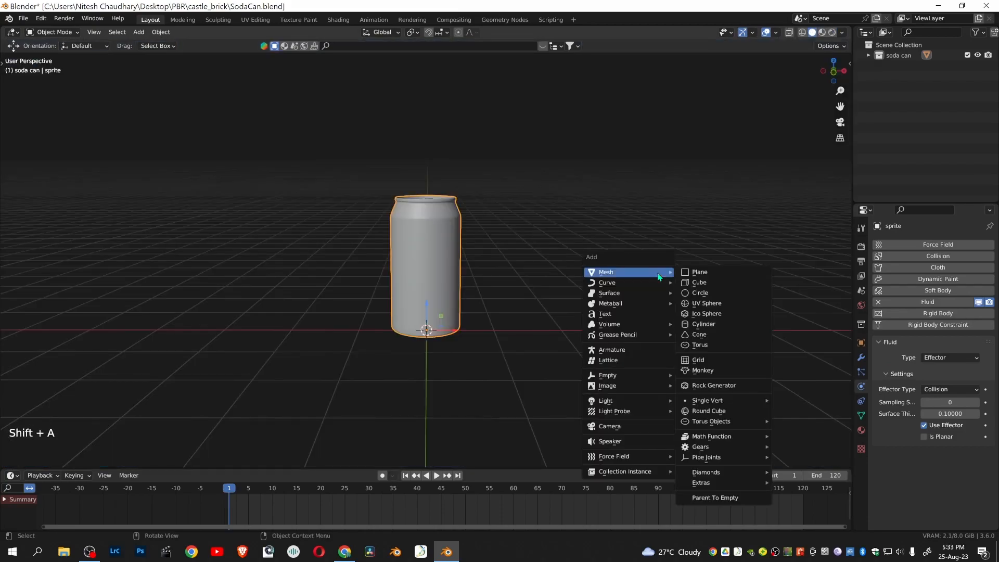
# Step: Add a default cube over the can and set its Display As to Wire
pyautogui.click(698, 282)
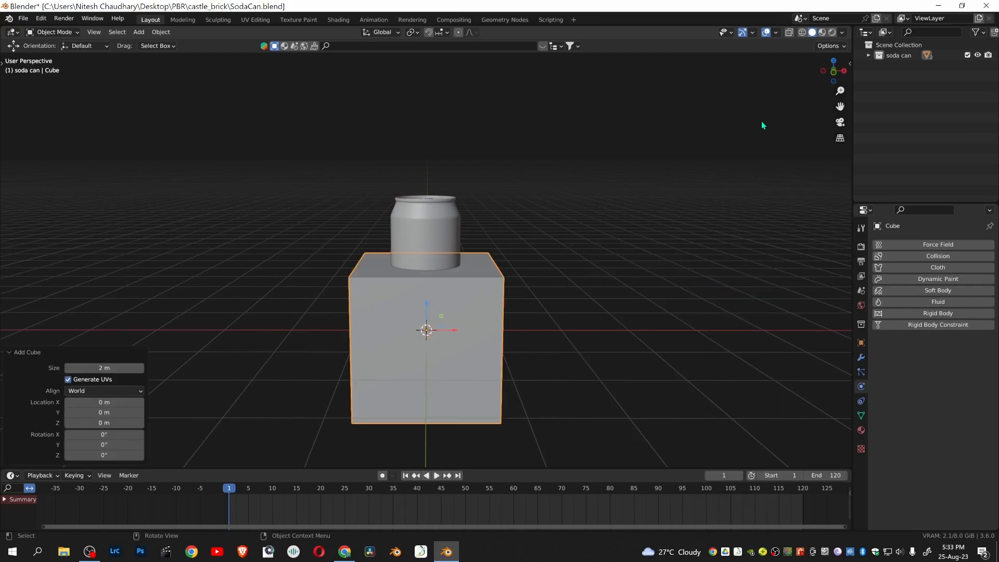
pyautogui.moveTo(861, 343)
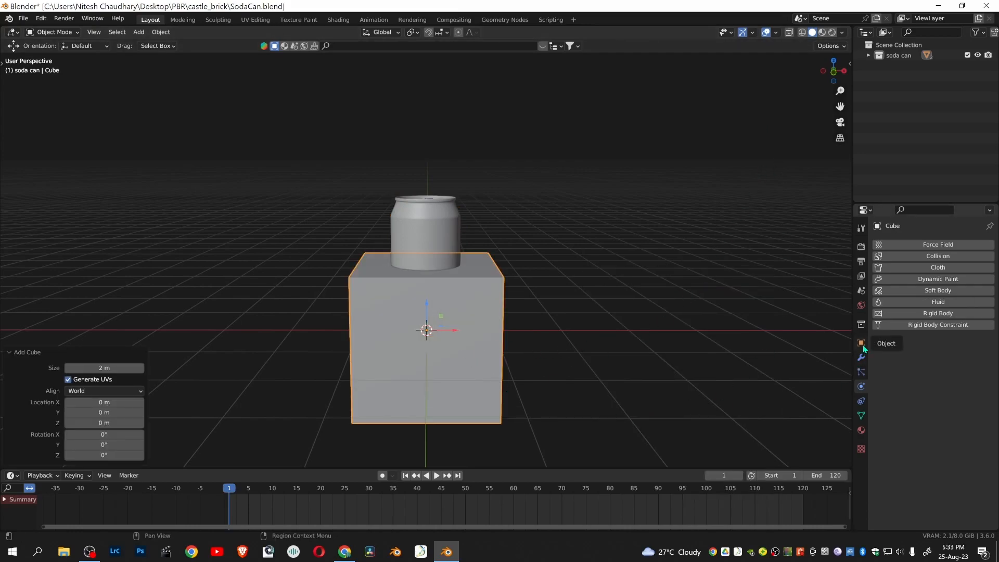
pyautogui.click(861, 343)
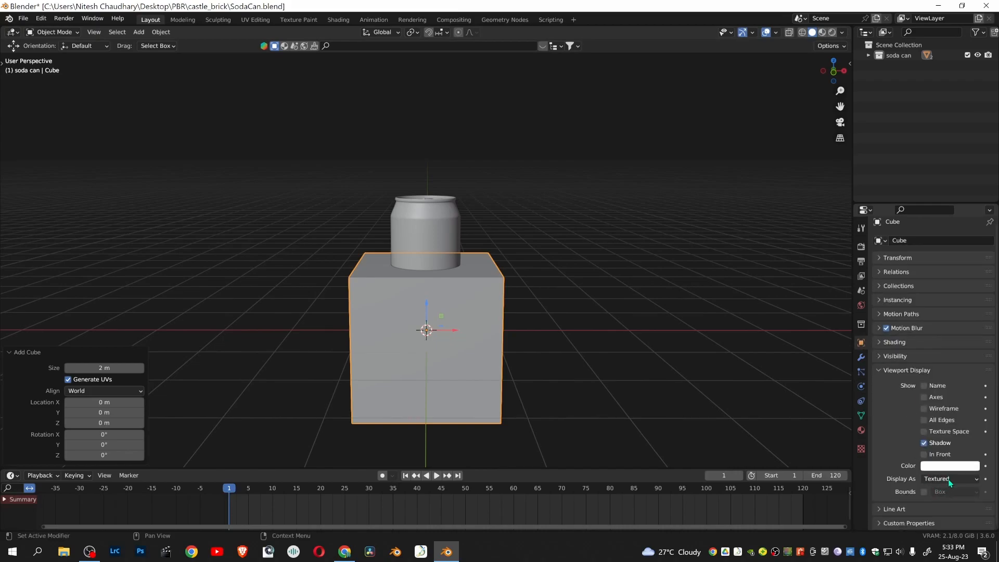
pyautogui.moveTo(949, 479)
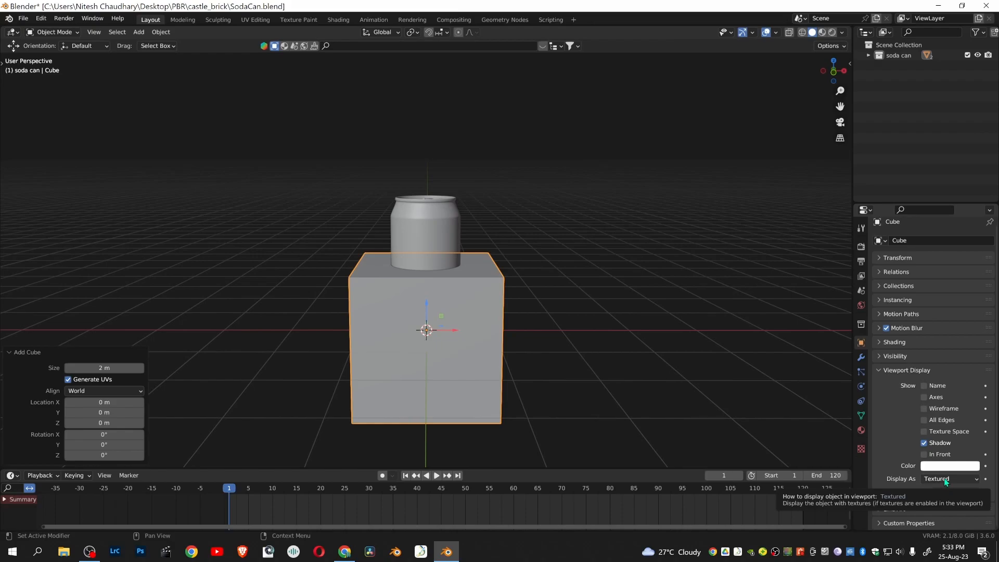
pyautogui.click(949, 479)
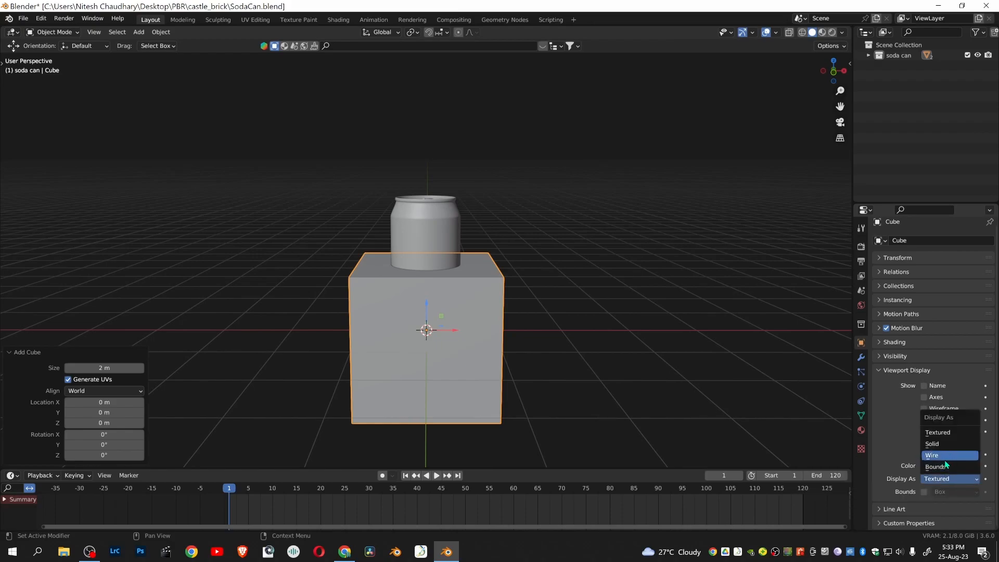
pyautogui.click(932, 454)
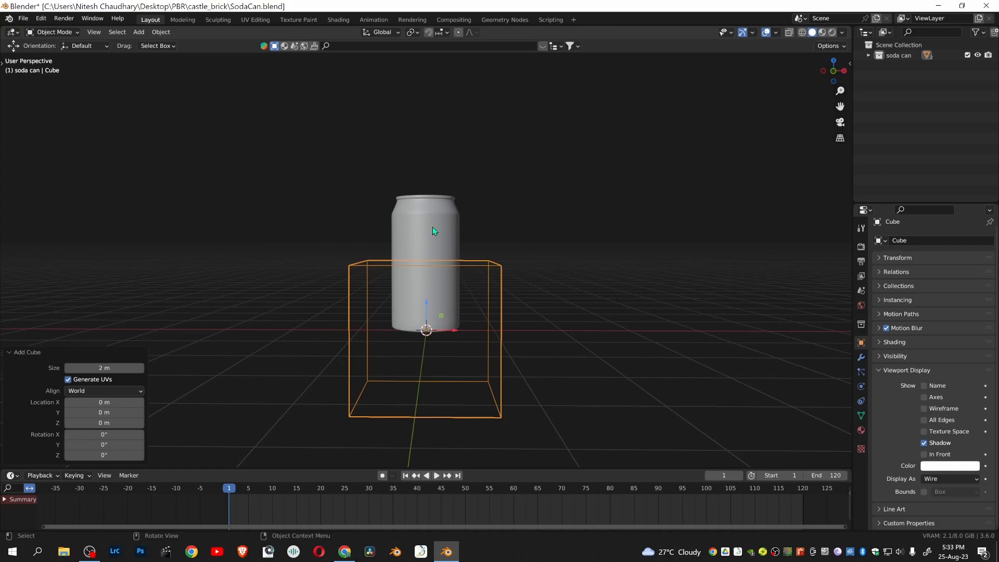
pyautogui.moveTo(475, 423)
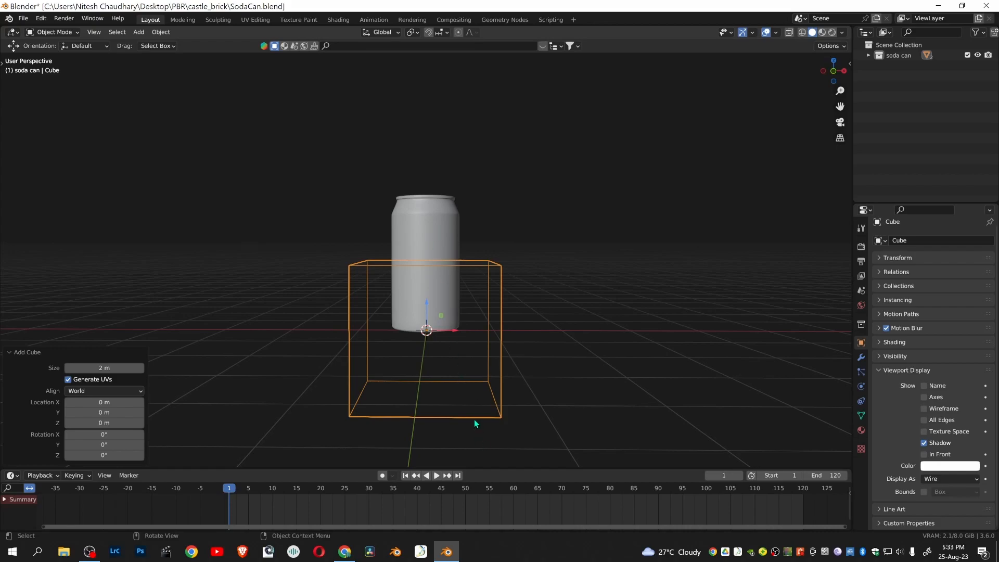
pyautogui.moveTo(477, 419)
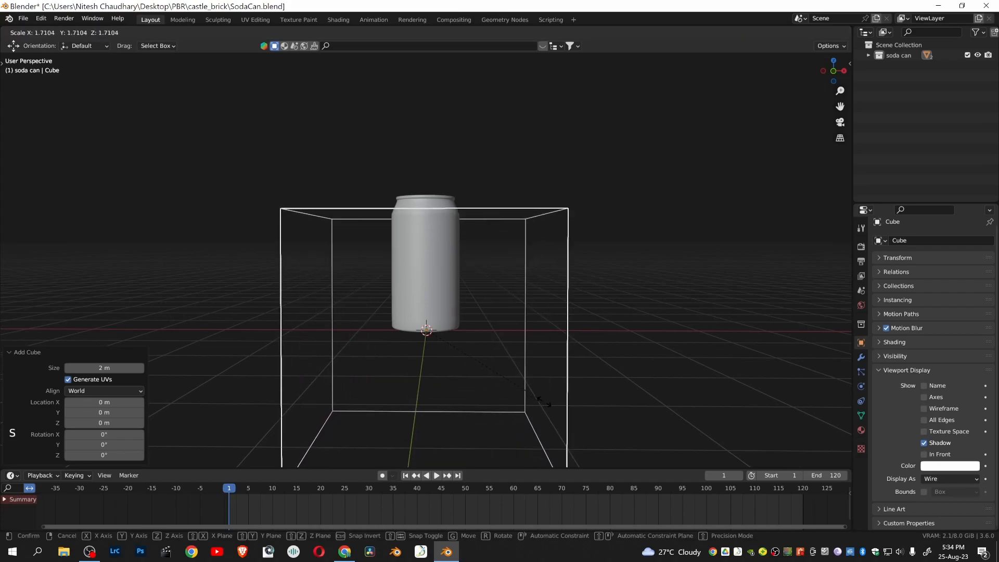
# Step: Scale the cube up about 1.7x and raise it about 0.97 m
pyautogui.moveTo(545, 401); pyautogui.dragTo(528, 391)
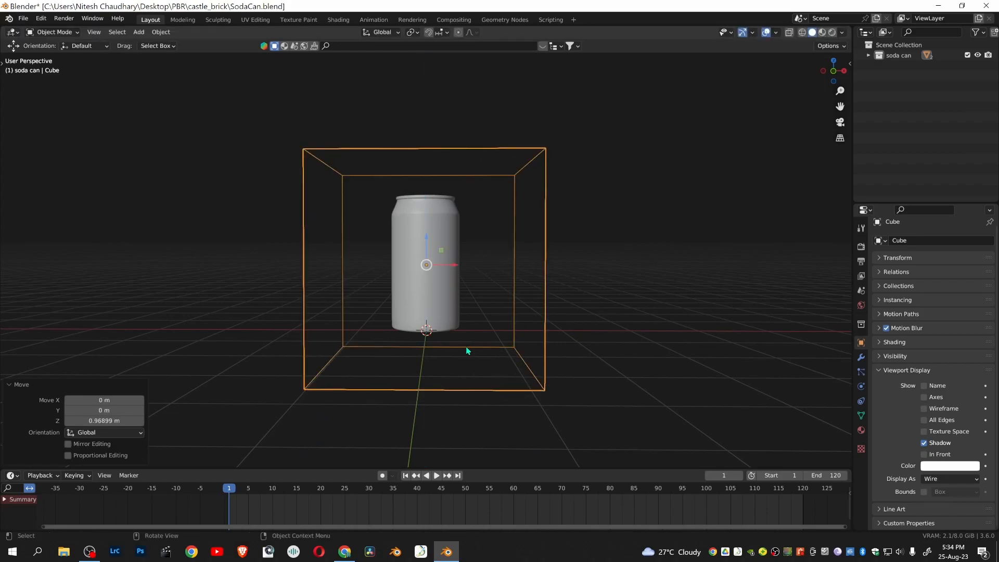
pyautogui.moveTo(477, 352)
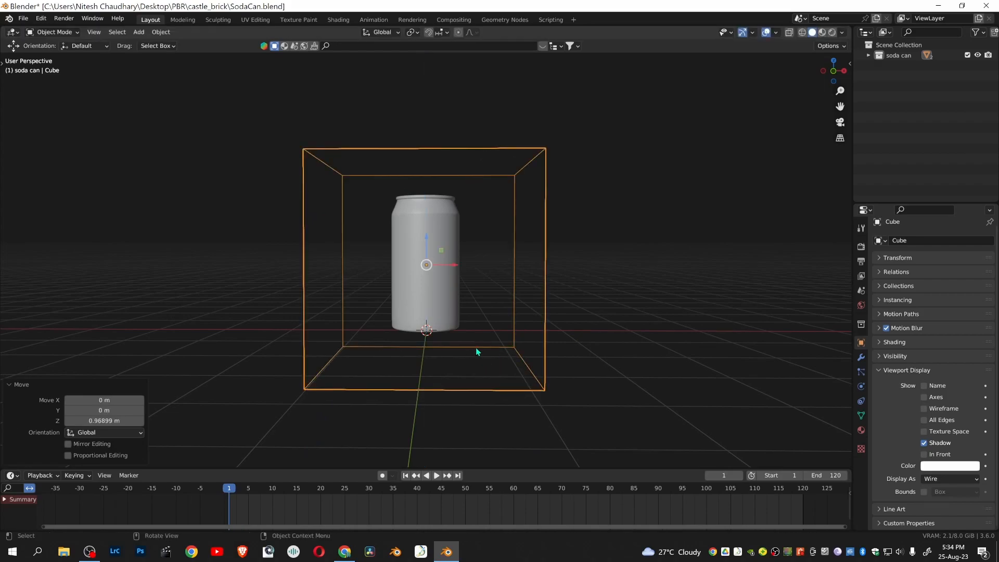
pyautogui.moveTo(500, 349)
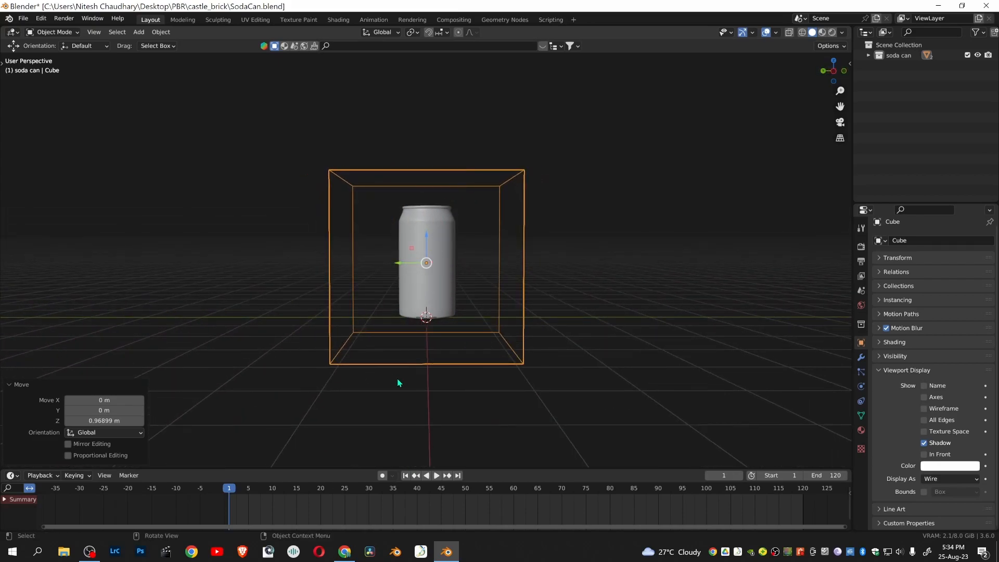
pyautogui.moveTo(742, 349)
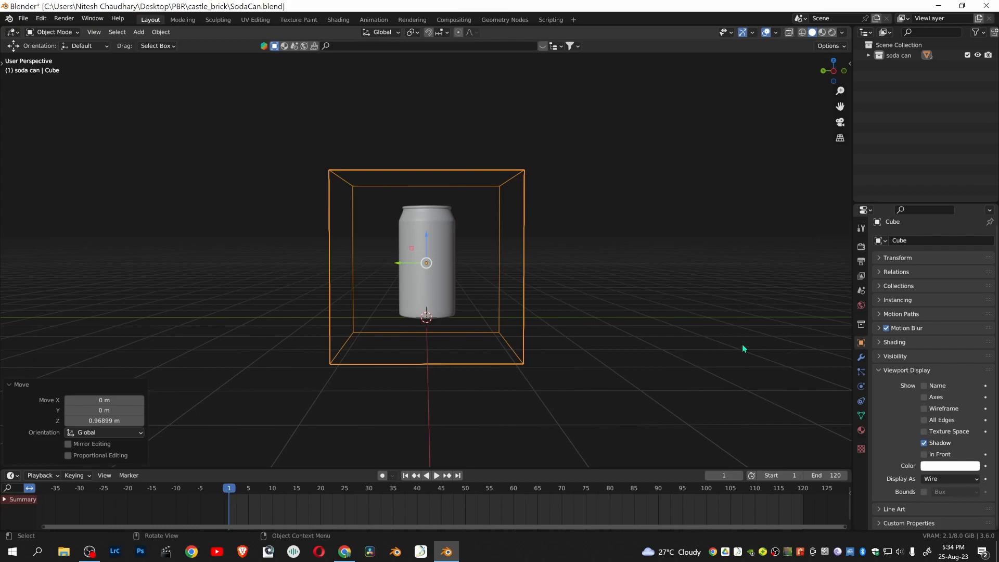
pyautogui.moveTo(539, 389)
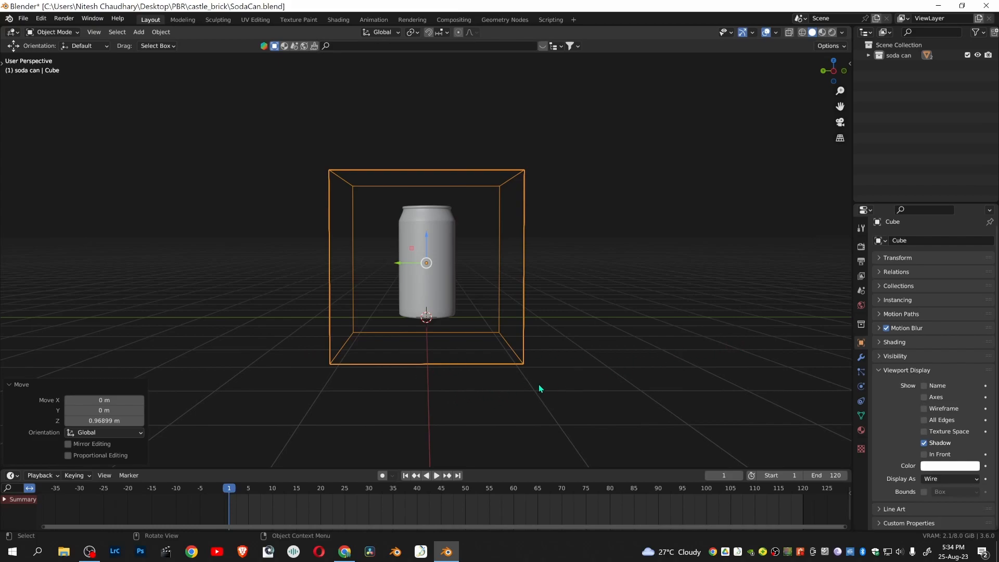
pyautogui.moveTo(527, 389)
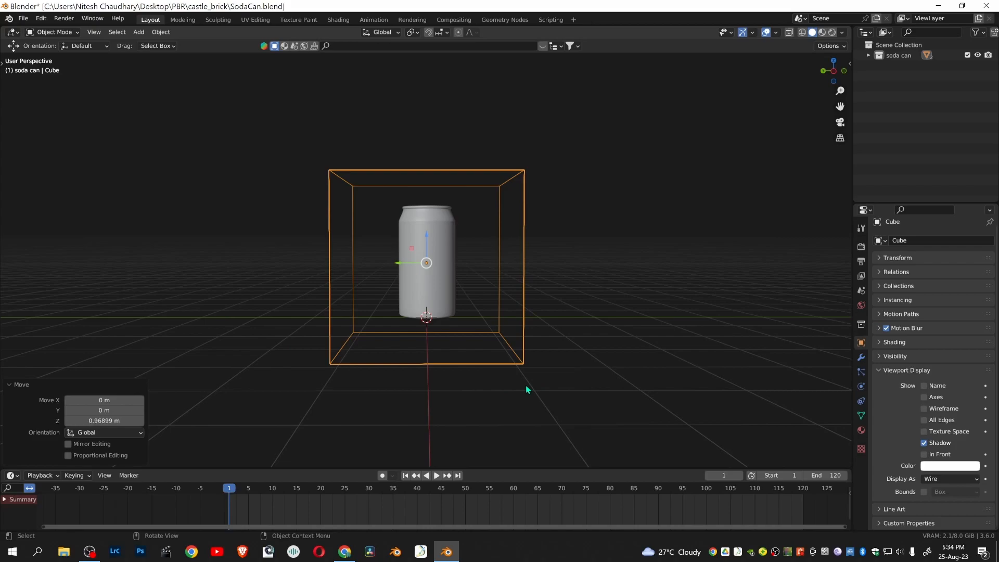
# Step: Add a plane, scale it to about 0.26, and move it about 0.98 m along Y
pyautogui.press('shift')
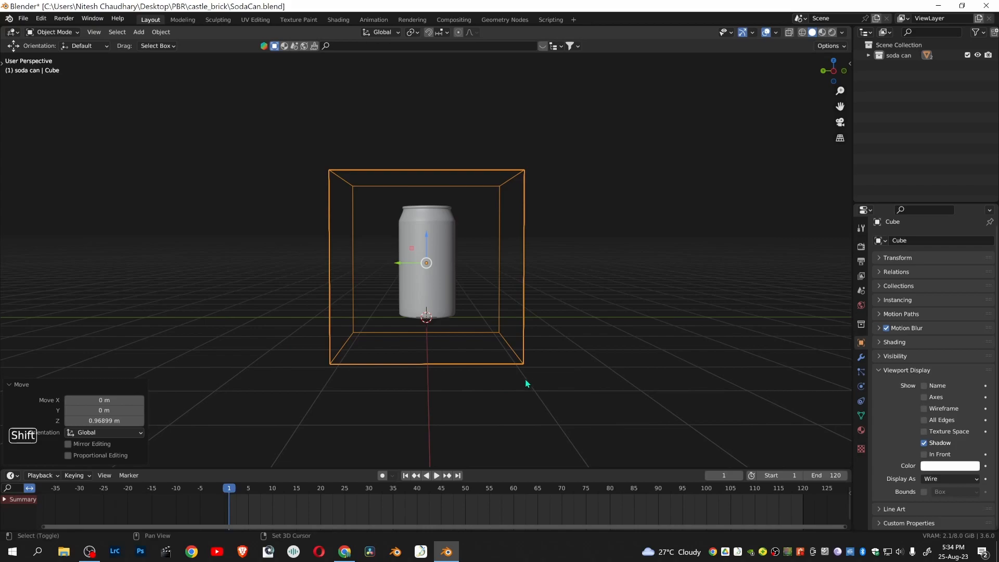
pyautogui.press('shift+a')
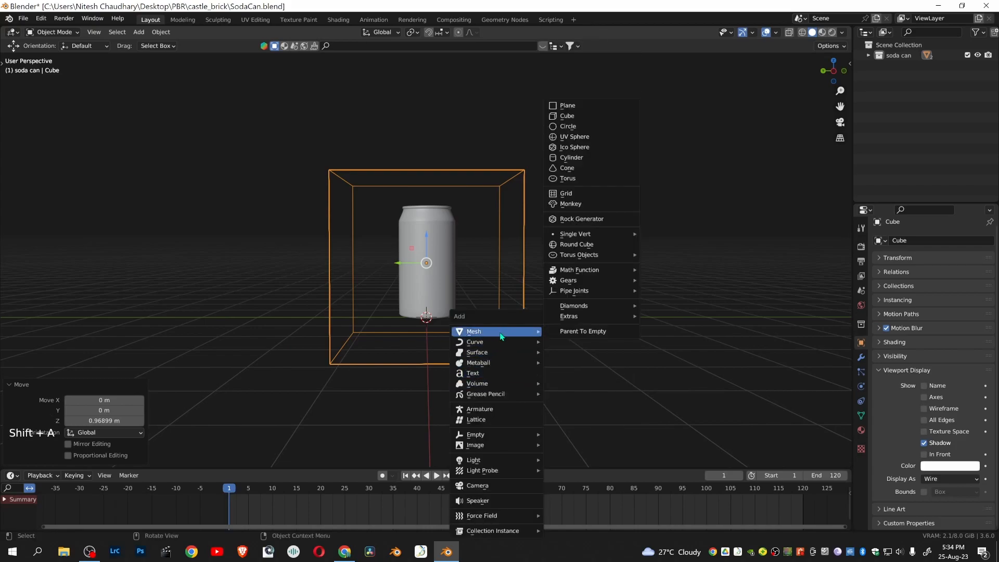
pyautogui.moveTo(599, 105)
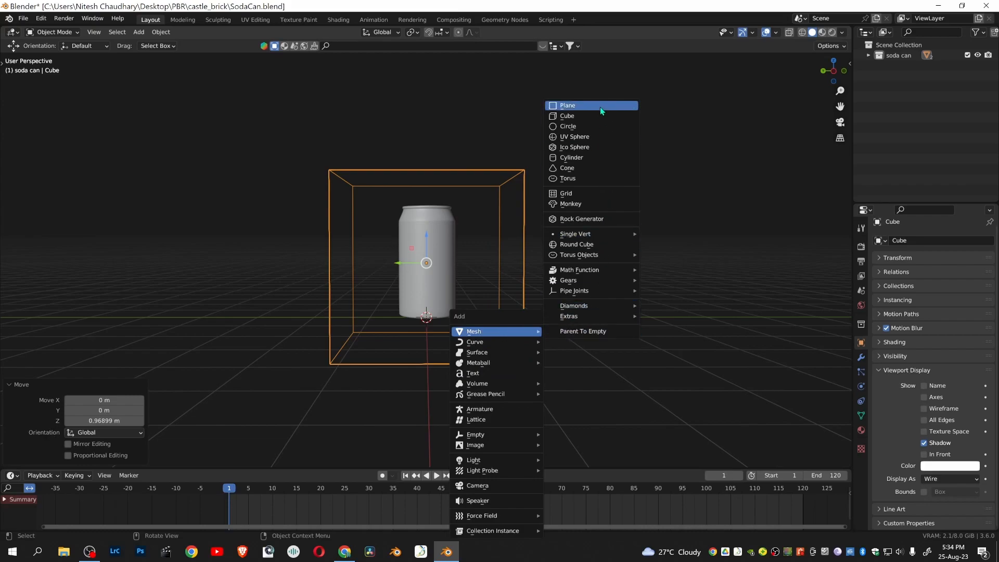
pyautogui.click(566, 105)
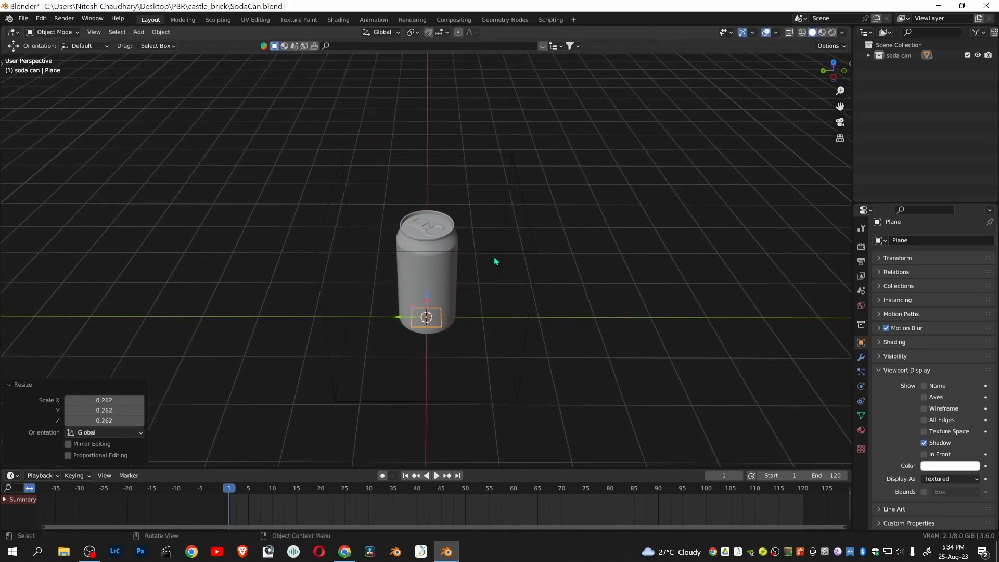
pyautogui.press('s')
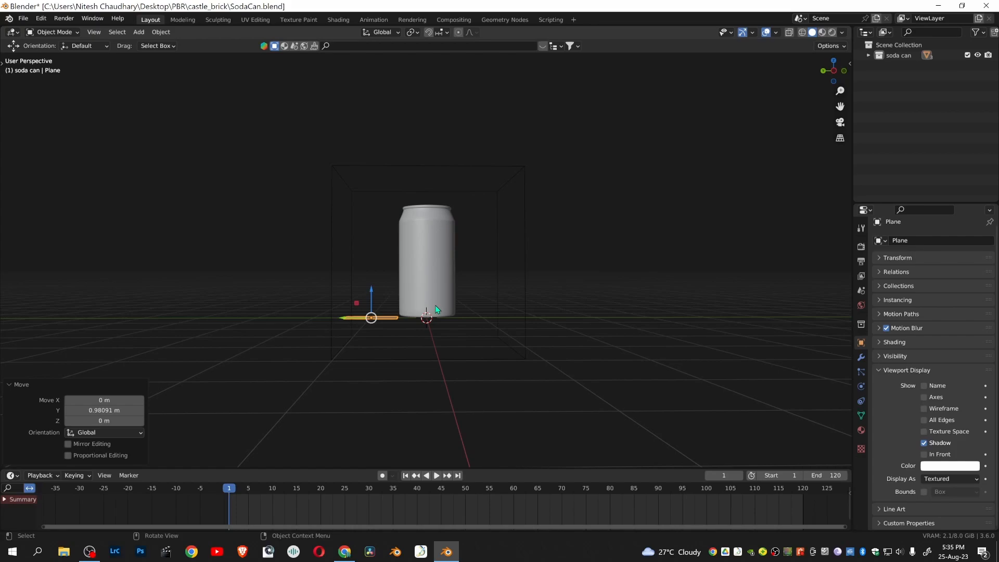
# Step: Rotate the plane about 47° on X and raise it beside the can's top
pyautogui.press('r')
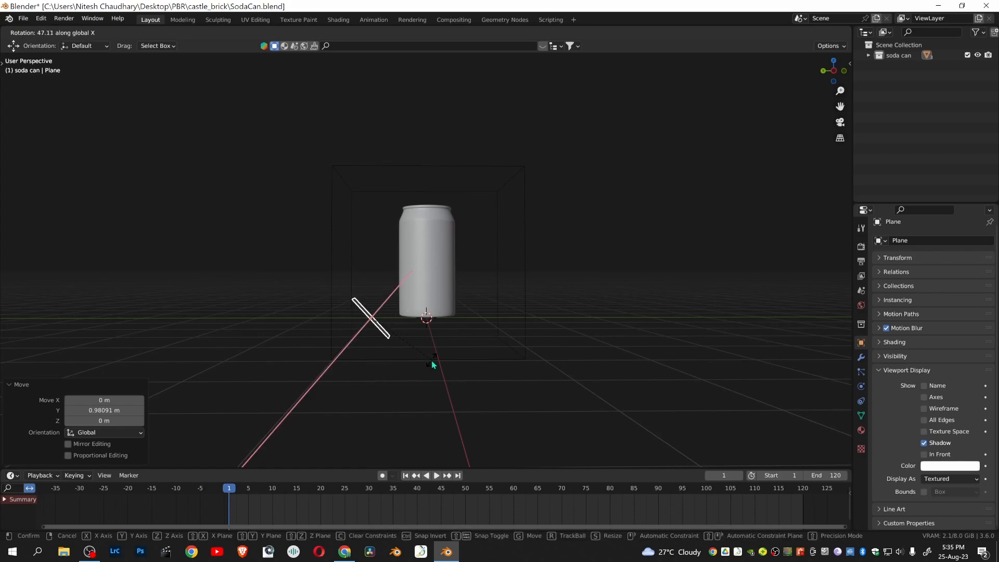
pyautogui.press('r')
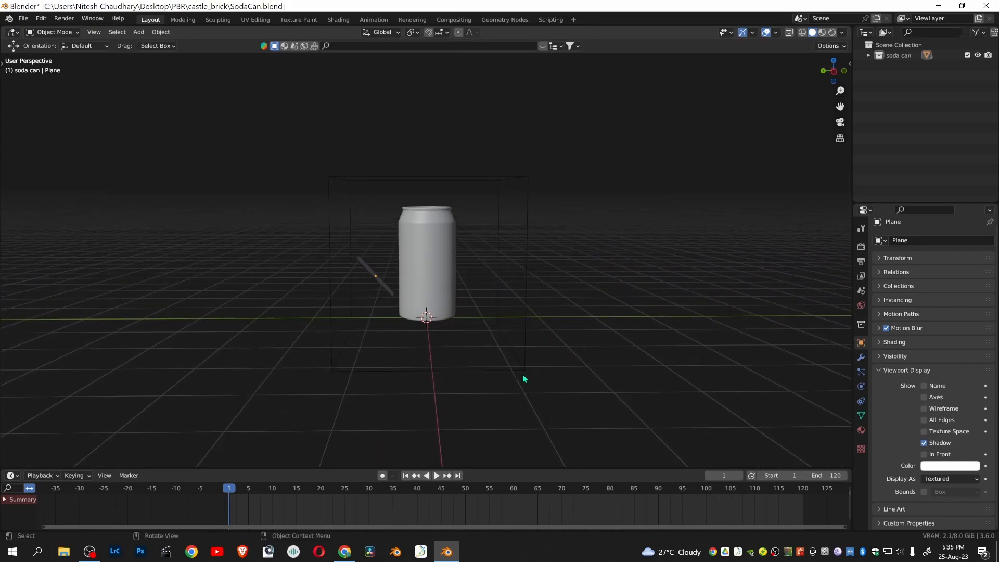
# Step: Select the enclosing cube and give it Fluid physics as a Liquid domain
pyautogui.click(521, 373)
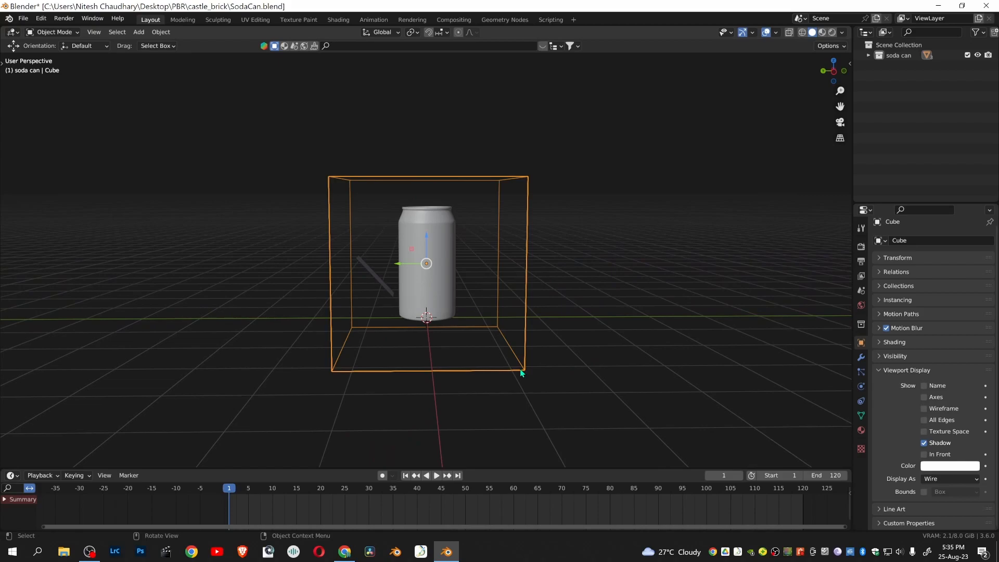
pyautogui.moveTo(397, 302)
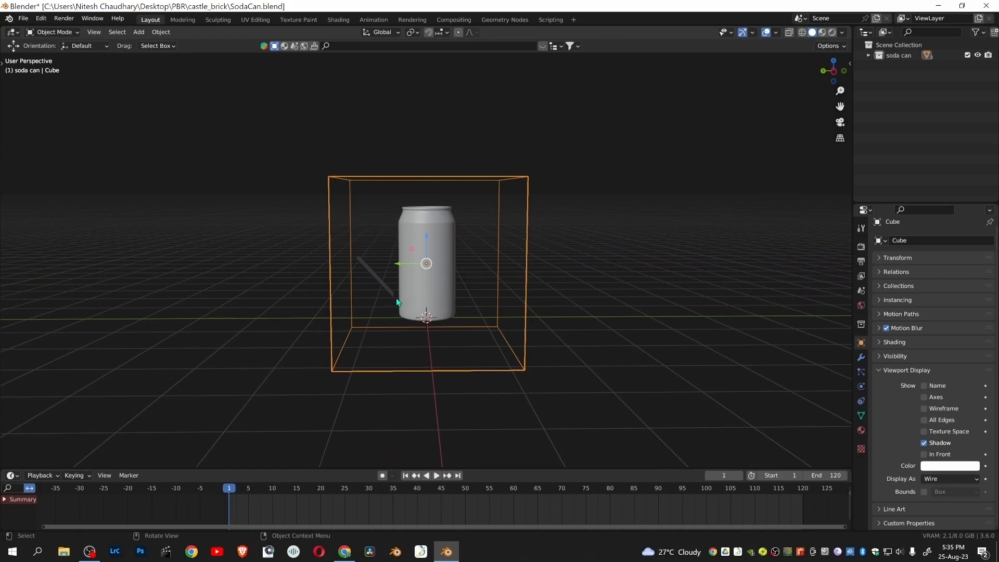
pyautogui.click(373, 275)
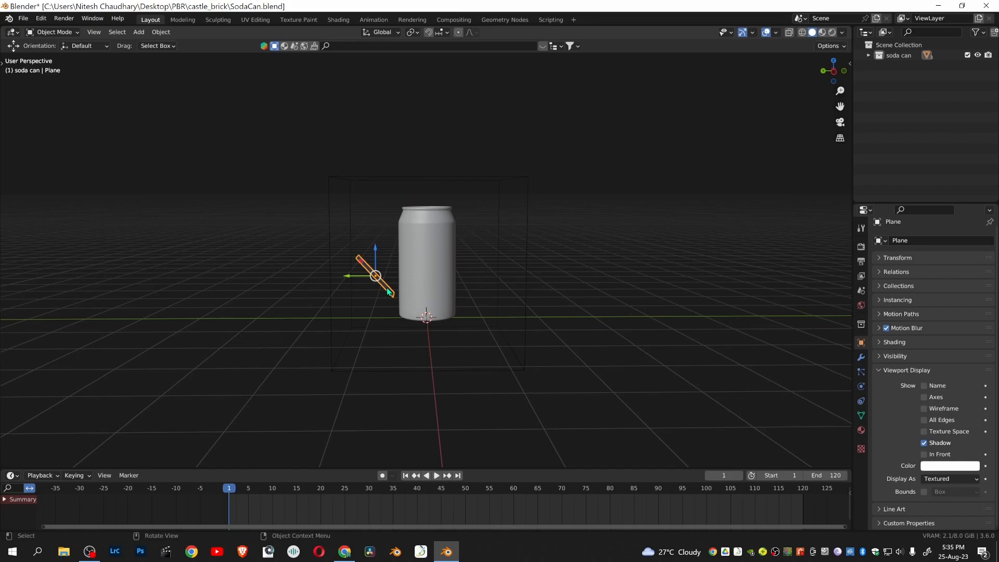
pyautogui.moveTo(456, 292)
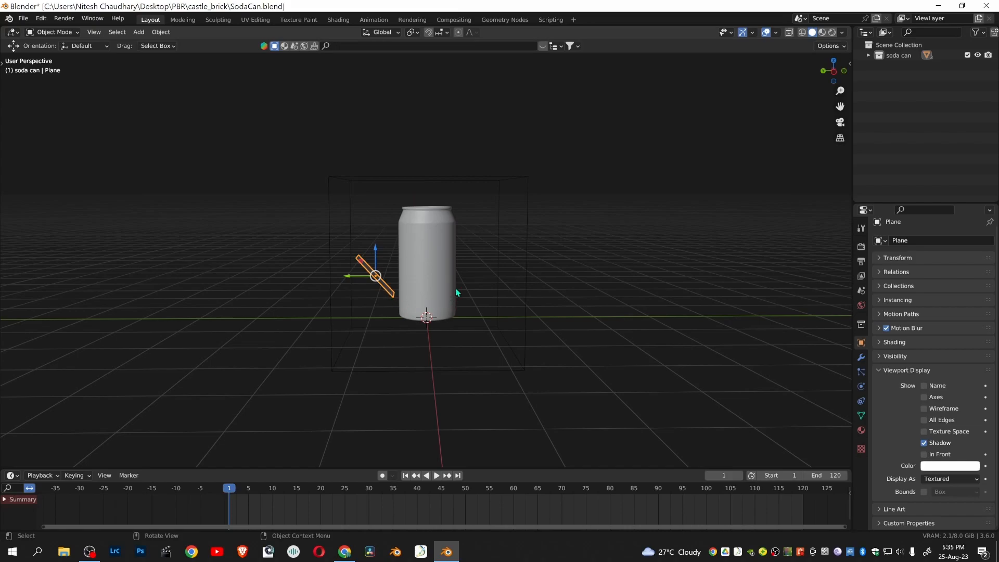
pyautogui.moveTo(435, 262)
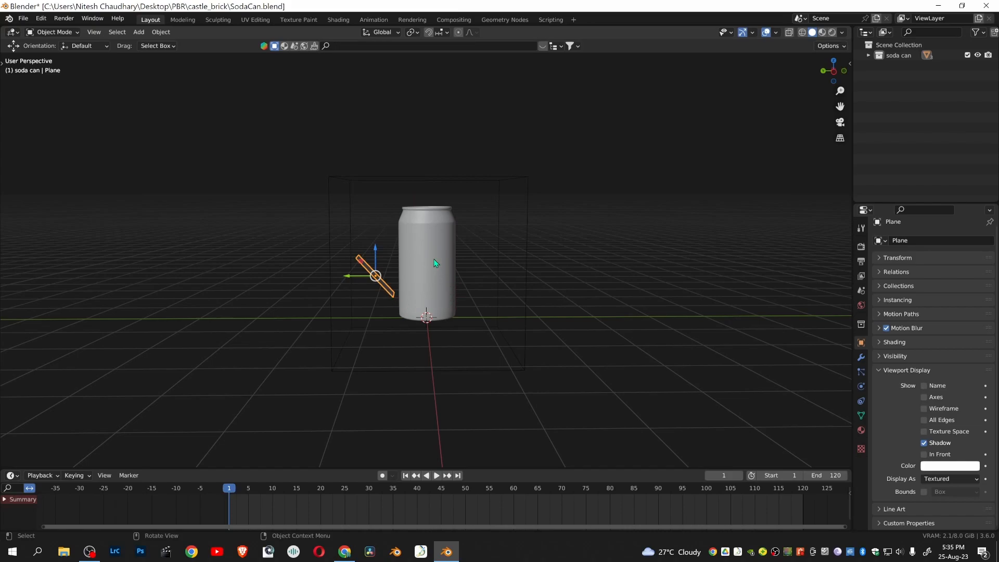
pyautogui.click(427, 264)
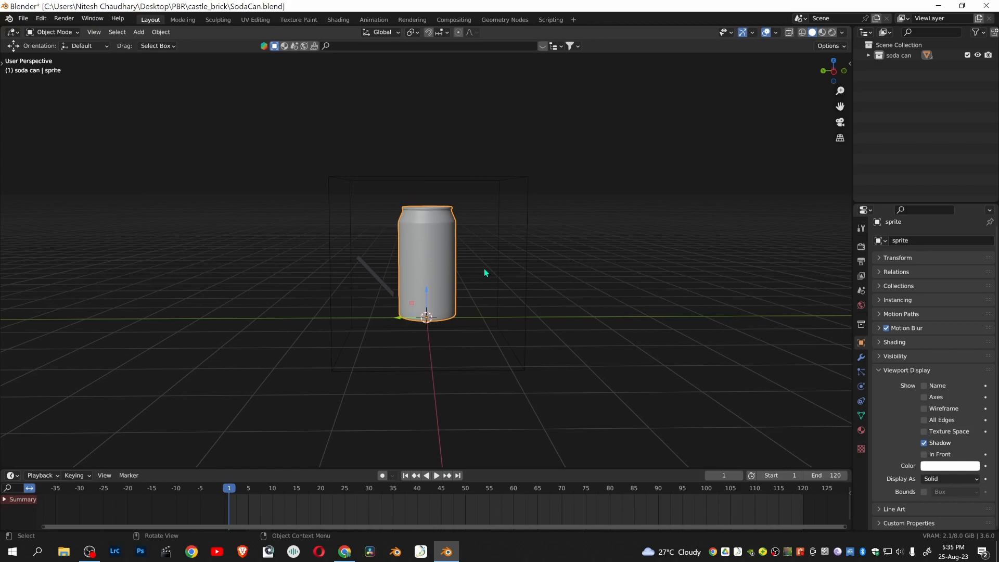
pyautogui.moveTo(432, 270)
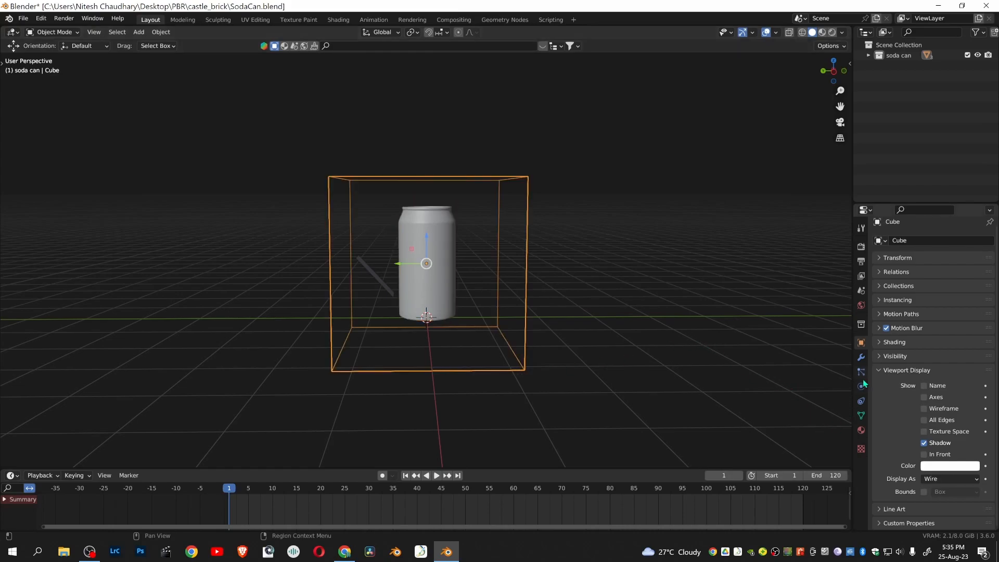
pyautogui.moveTo(861, 387)
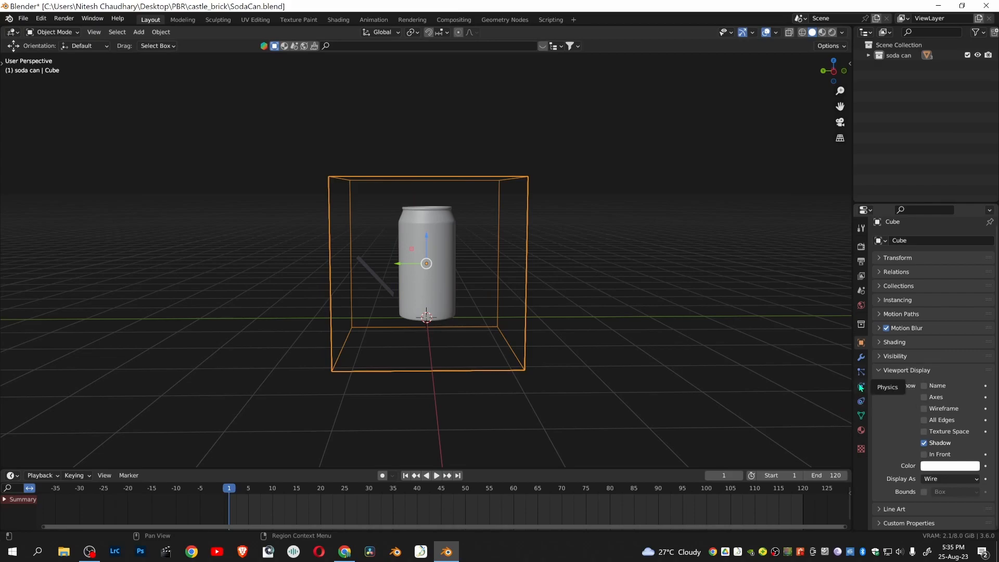
pyautogui.click(861, 387)
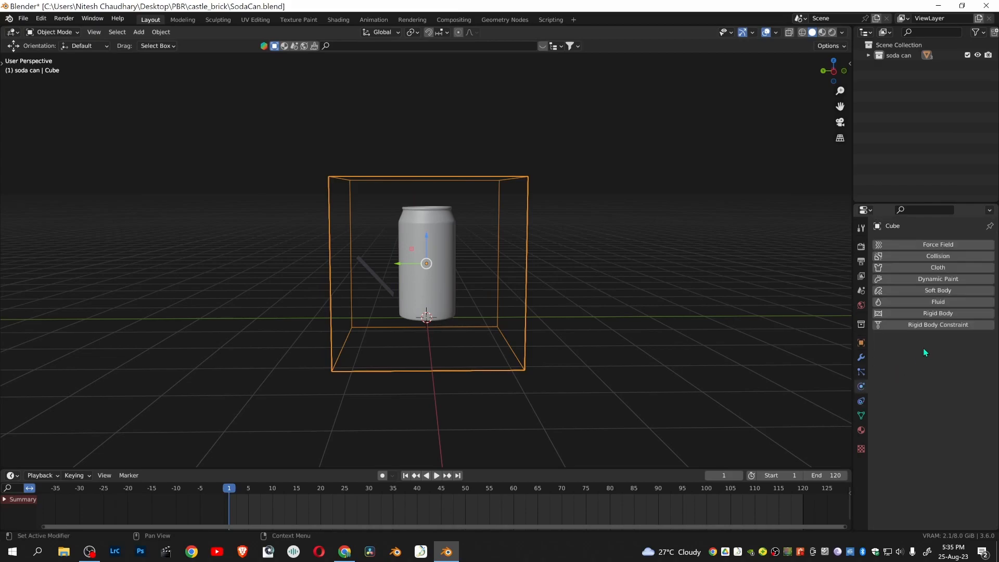
pyautogui.moveTo(933, 334)
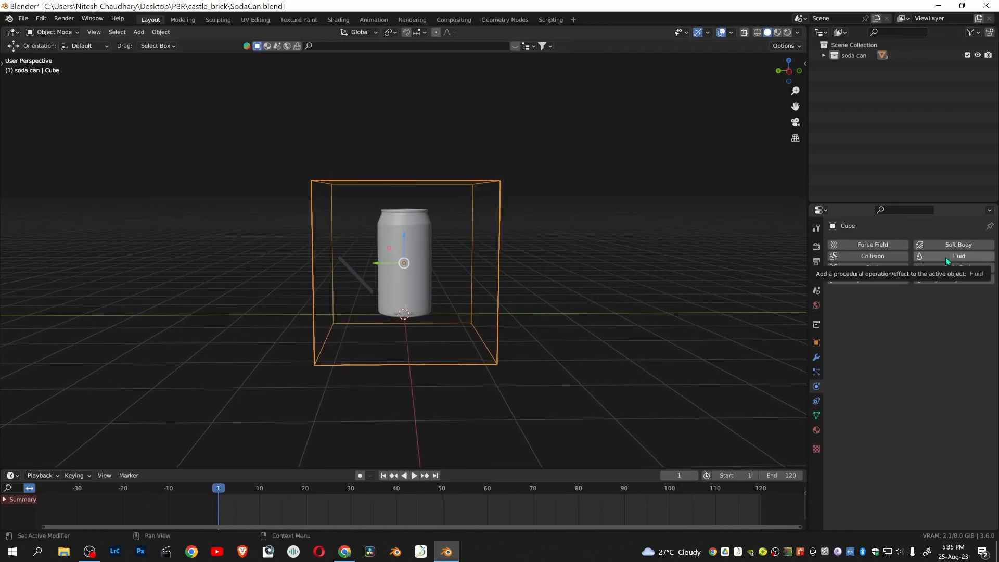
pyautogui.click(957, 256)
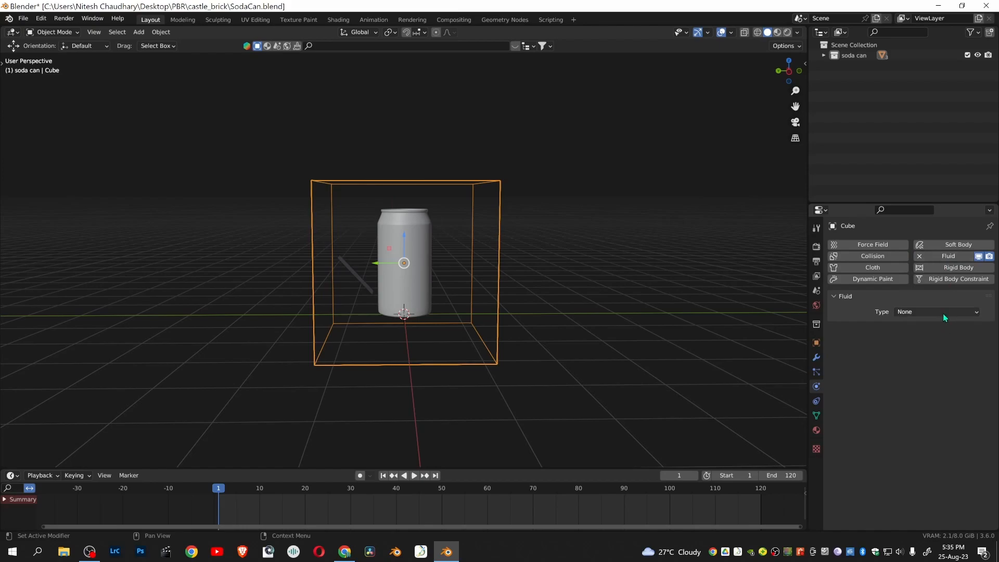
pyautogui.moveTo(930, 315)
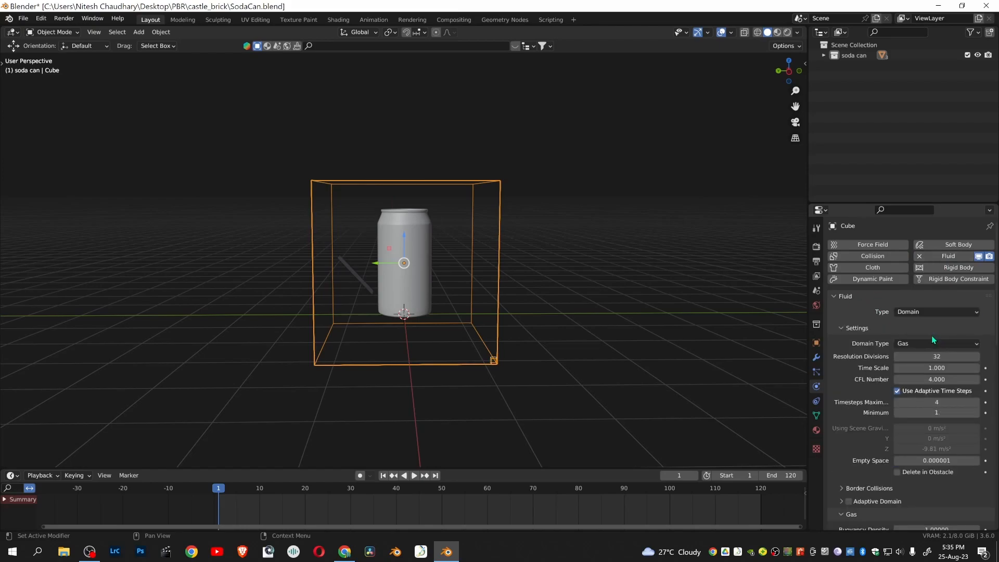
pyautogui.moveTo(932, 344)
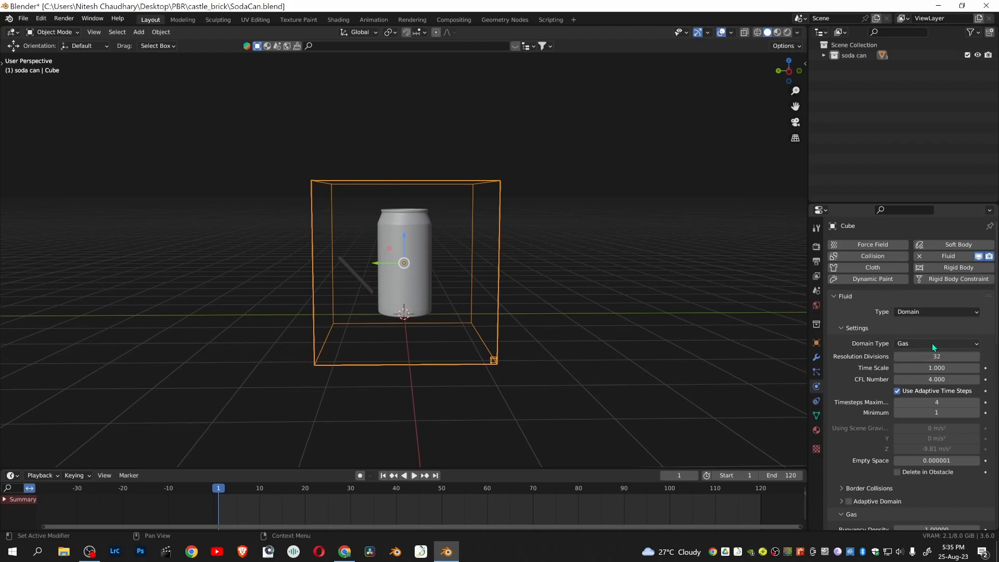
pyautogui.click(935, 343)
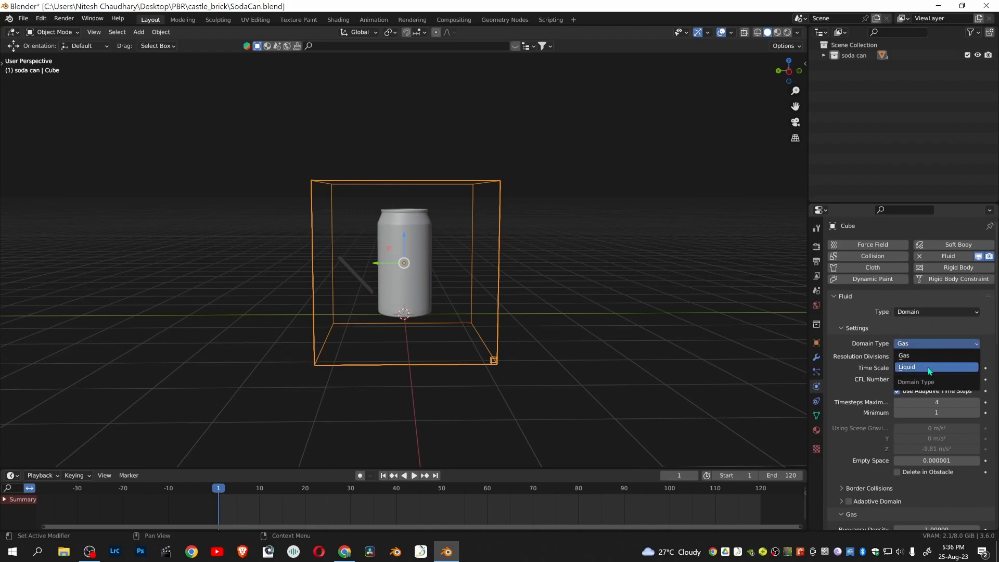
pyautogui.click(906, 366)
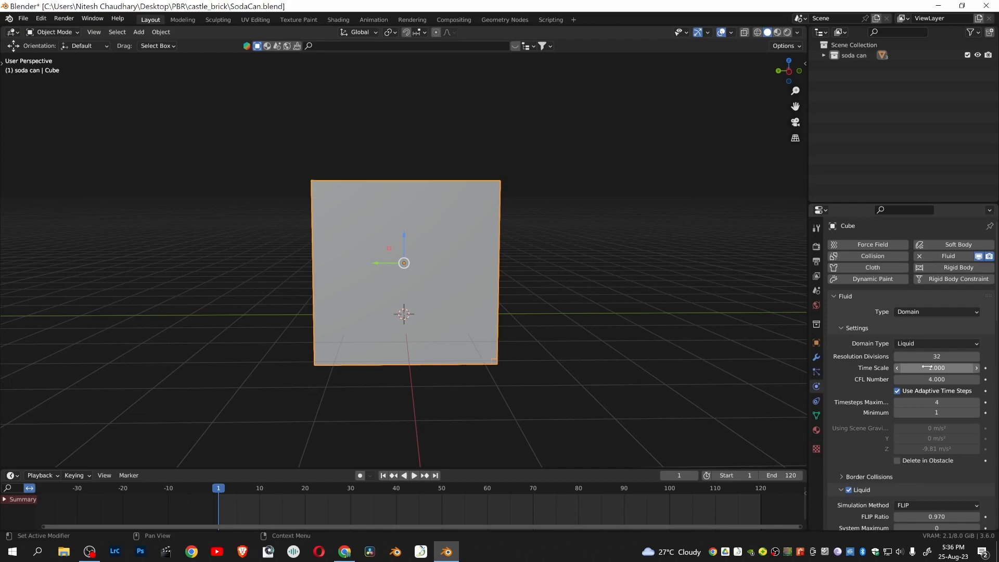
pyautogui.moveTo(936, 368)
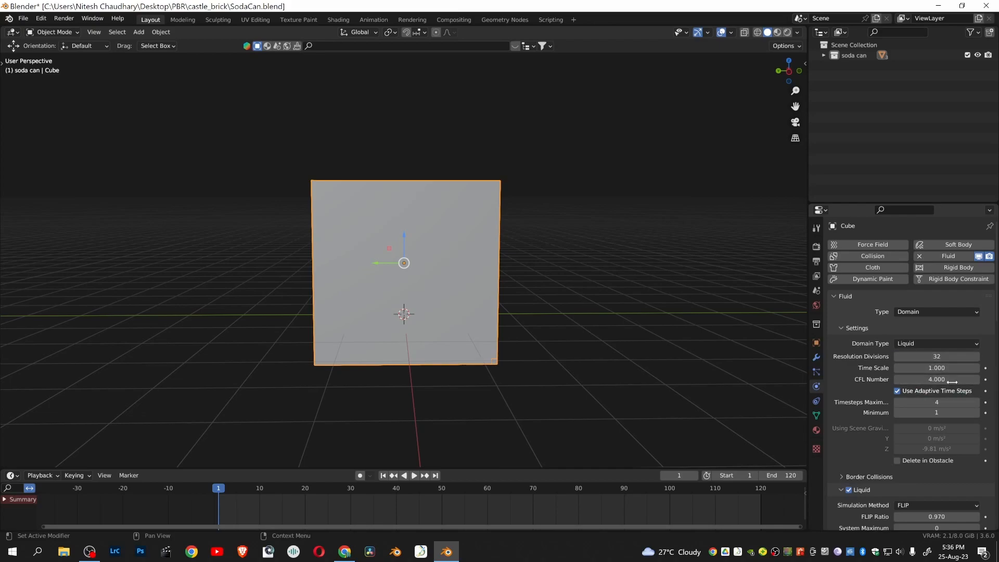
pyautogui.moveTo(937, 356)
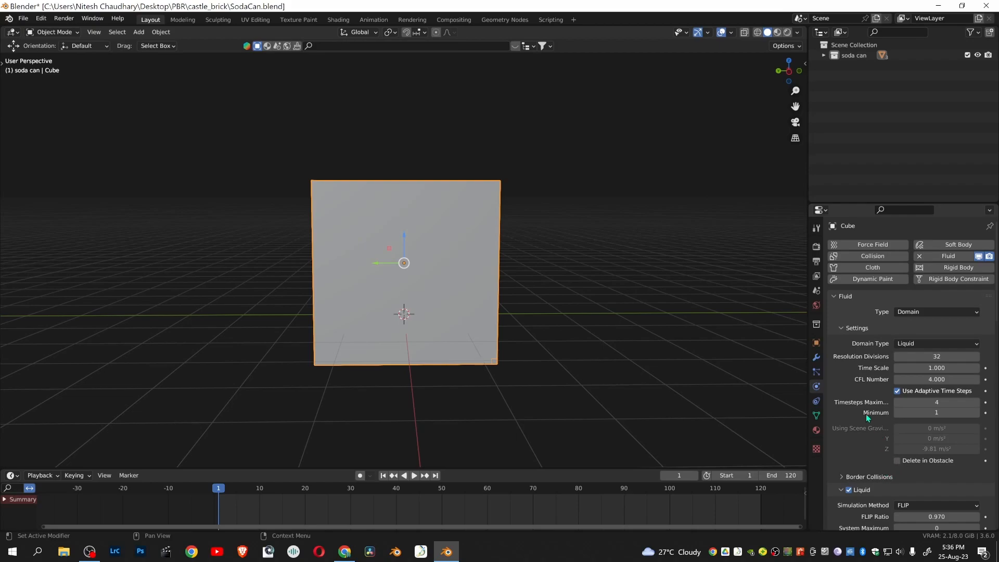
pyautogui.moveTo(860, 379)
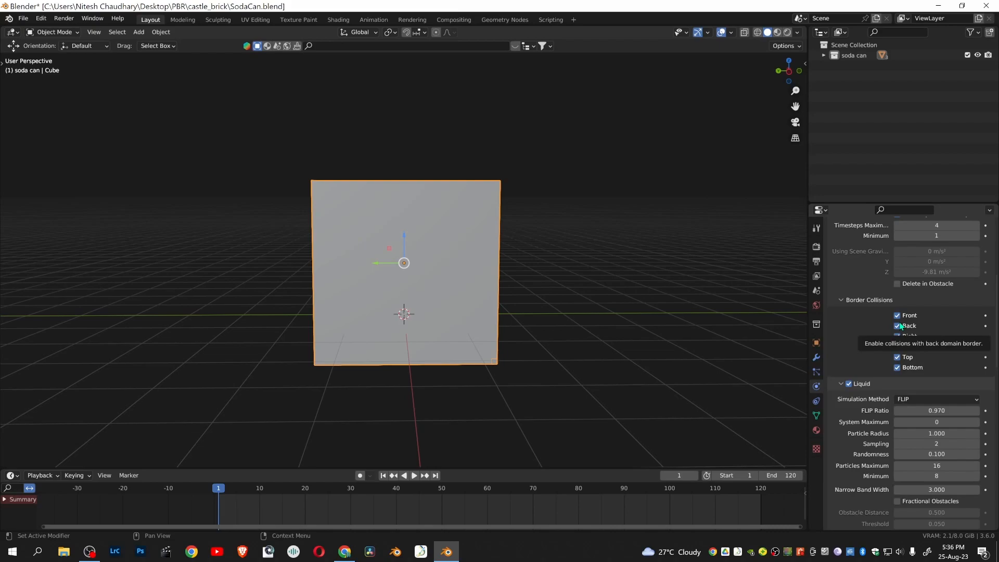
# Step: Uncheck Front, Back, Right, Left, Top and Bottom border collisions
pyautogui.click(898, 326)
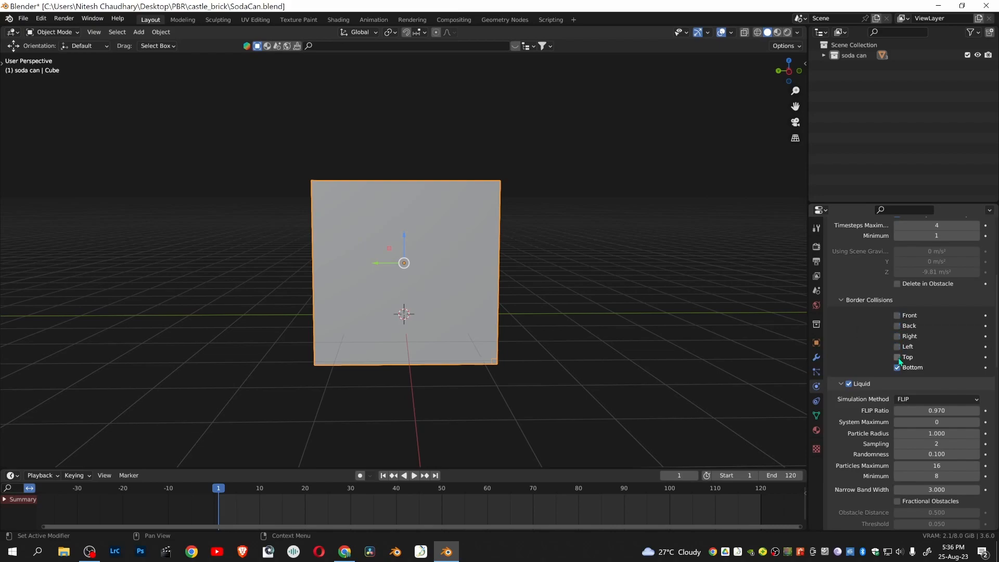
pyautogui.click(897, 366)
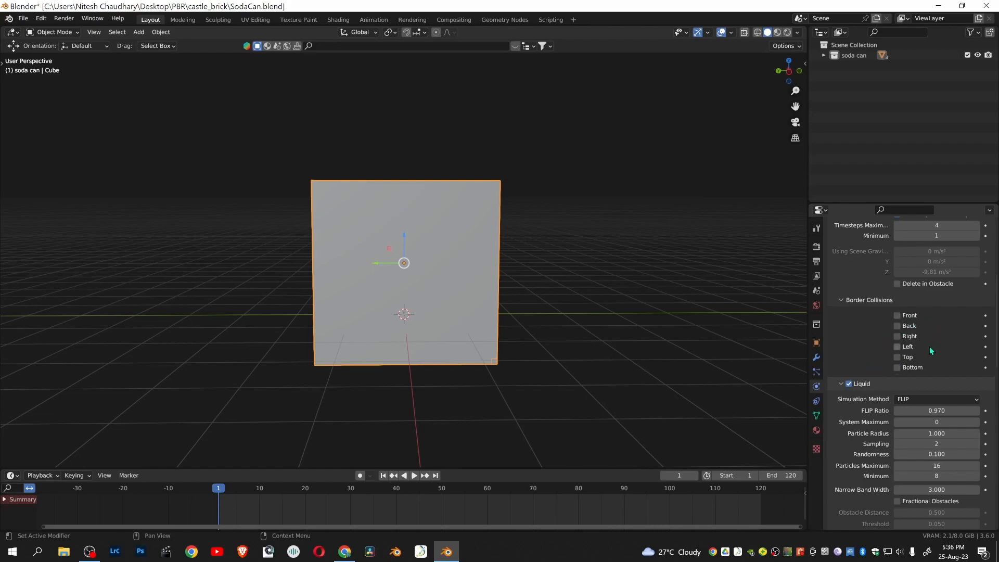
pyautogui.moveTo(874, 349)
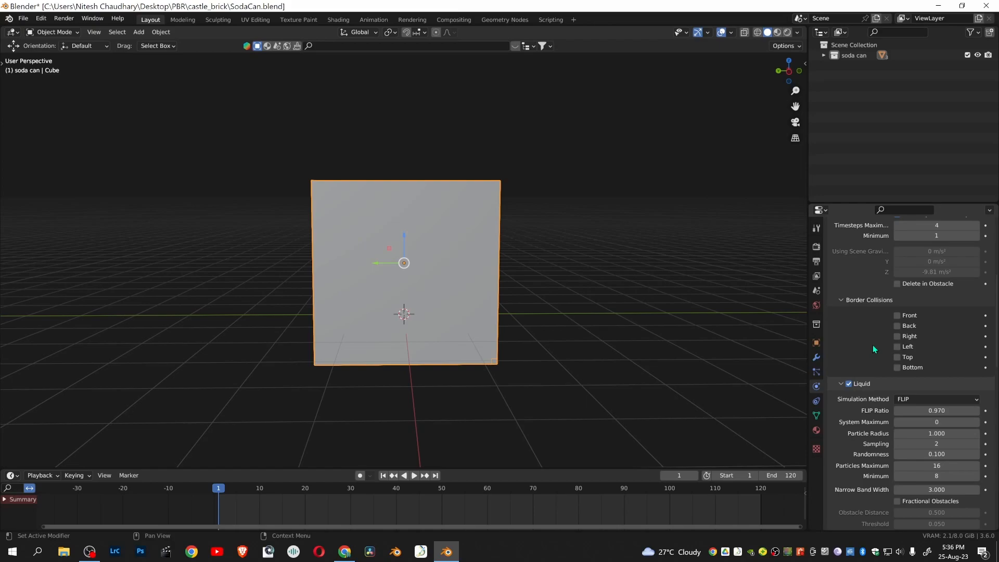
pyautogui.moveTo(843, 319)
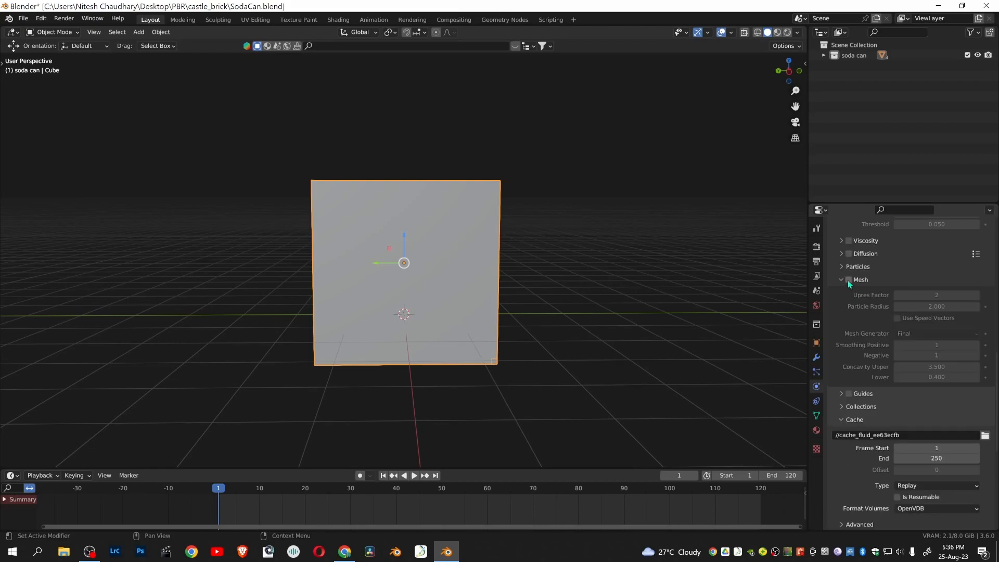
# Step: Enable Mesh on the liquid domain and set the cache End frame to 120
pyautogui.click(849, 279)
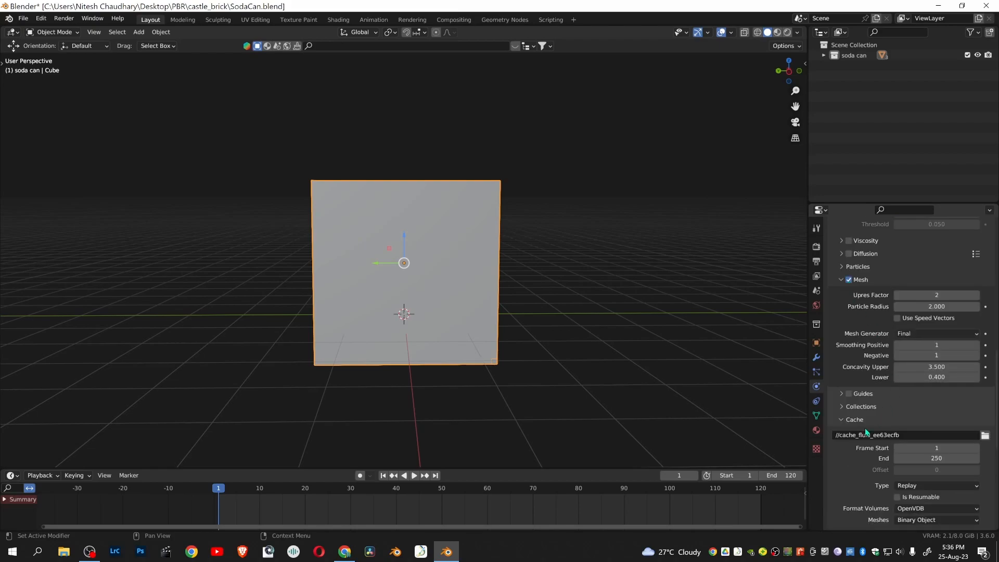
pyautogui.scroll(-3)
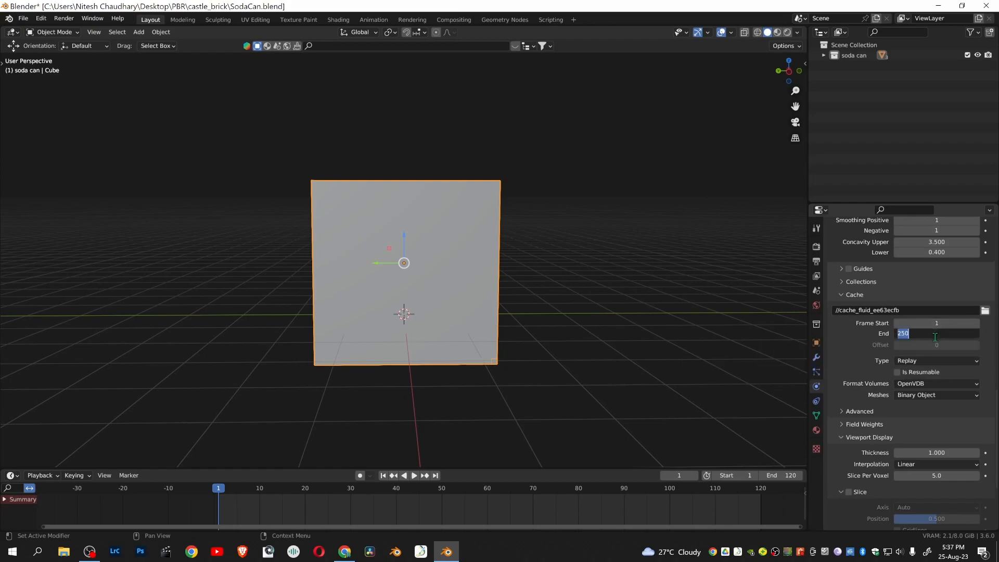
pyautogui.write('120')
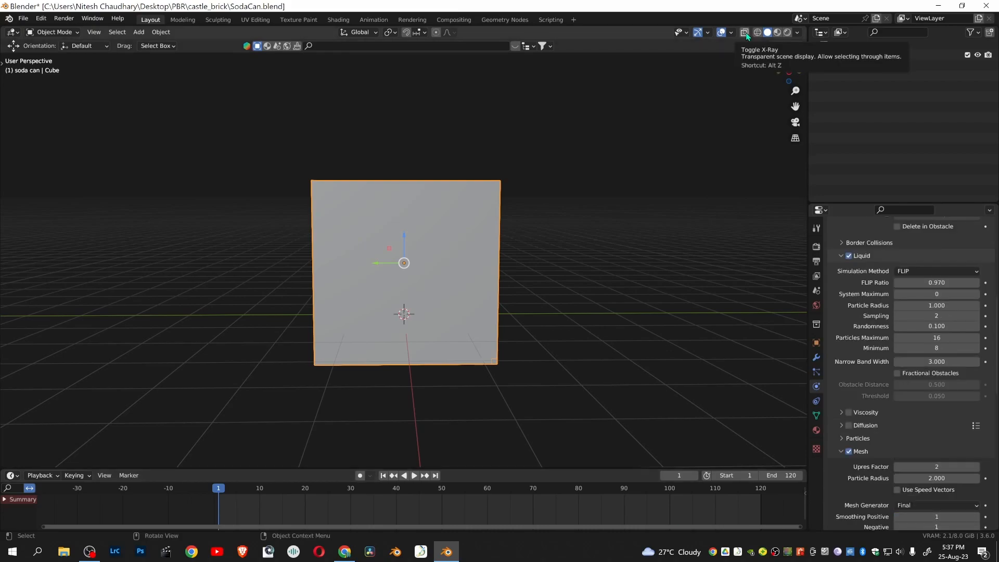
# Step: Turn on X-Ray and switch the viewport to wireframe shading
pyautogui.click(744, 32)
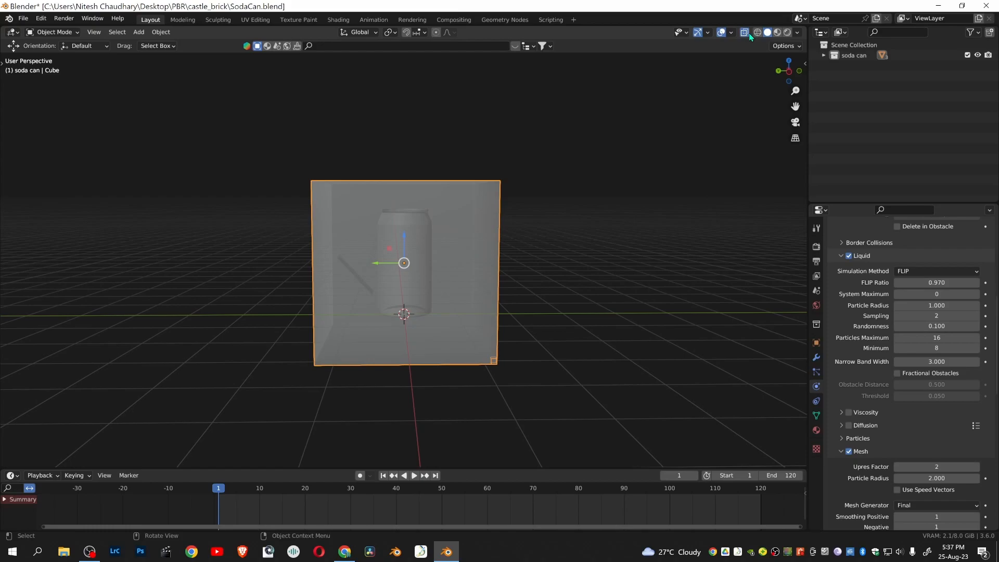
pyautogui.click(758, 32)
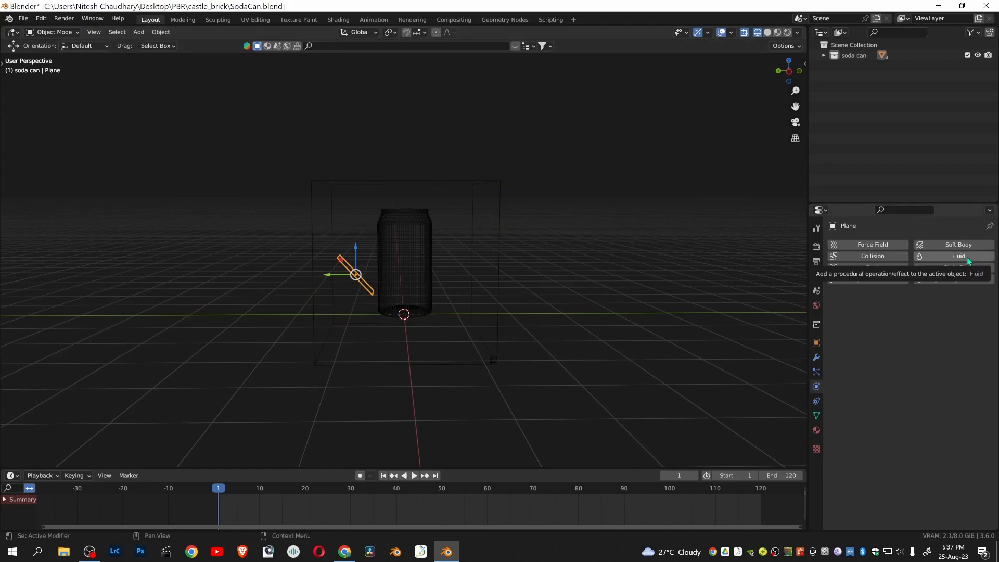
# Step: Add Fluid physics to the plane as a Flow with Liquid flow type and Geometry behavior
pyautogui.click(949, 255)
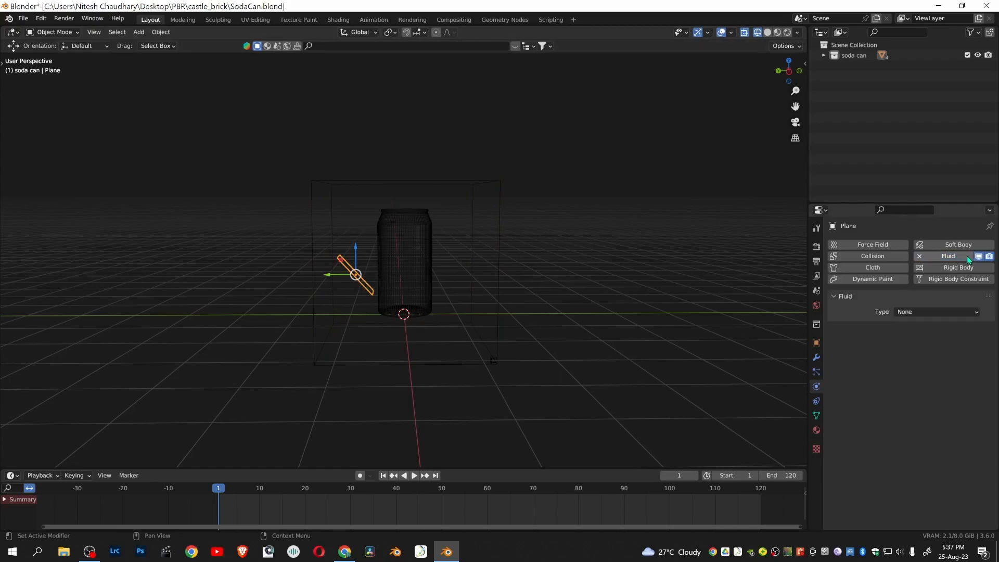
pyautogui.click(935, 311)
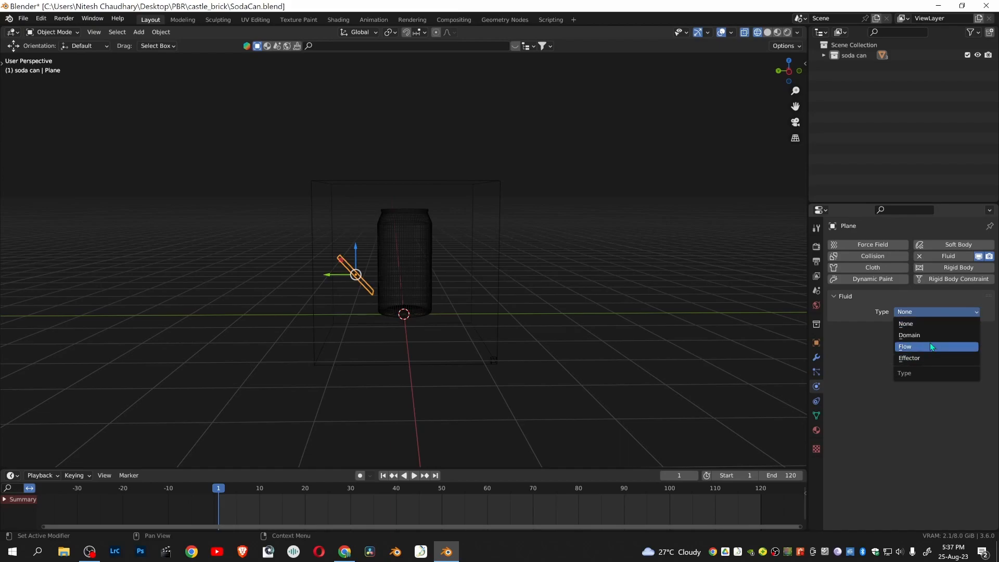
pyautogui.click(905, 346)
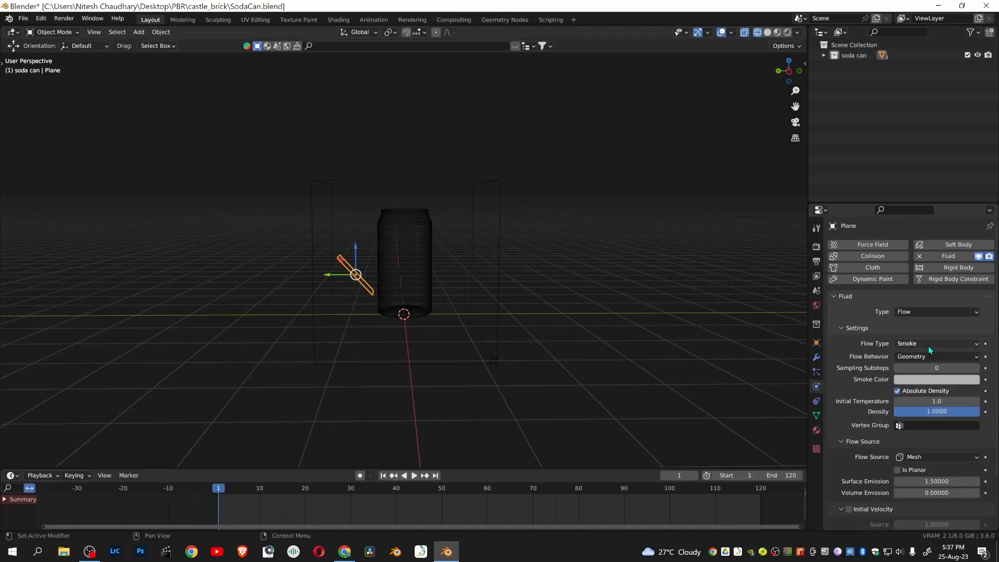
pyautogui.click(935, 344)
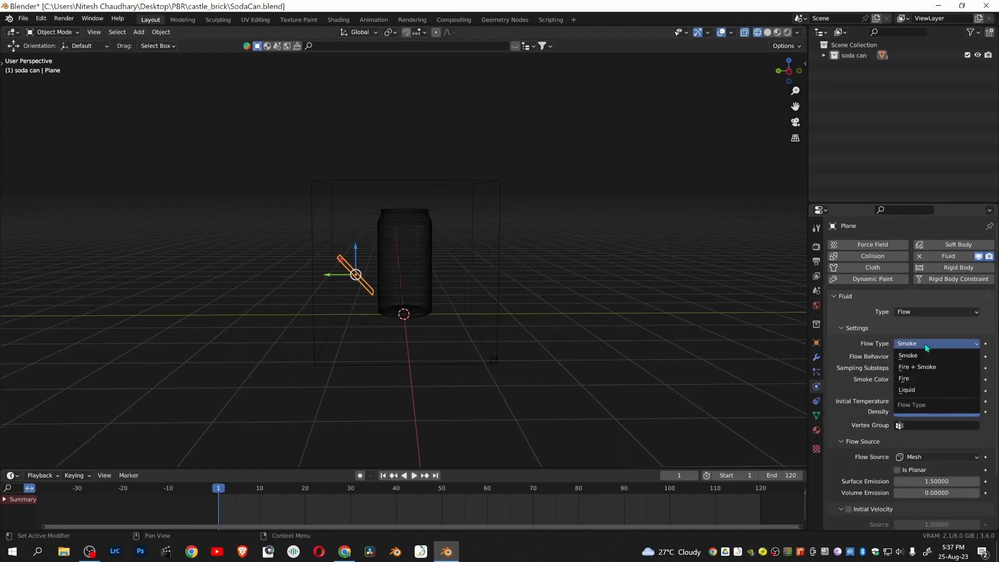
pyautogui.click(906, 389)
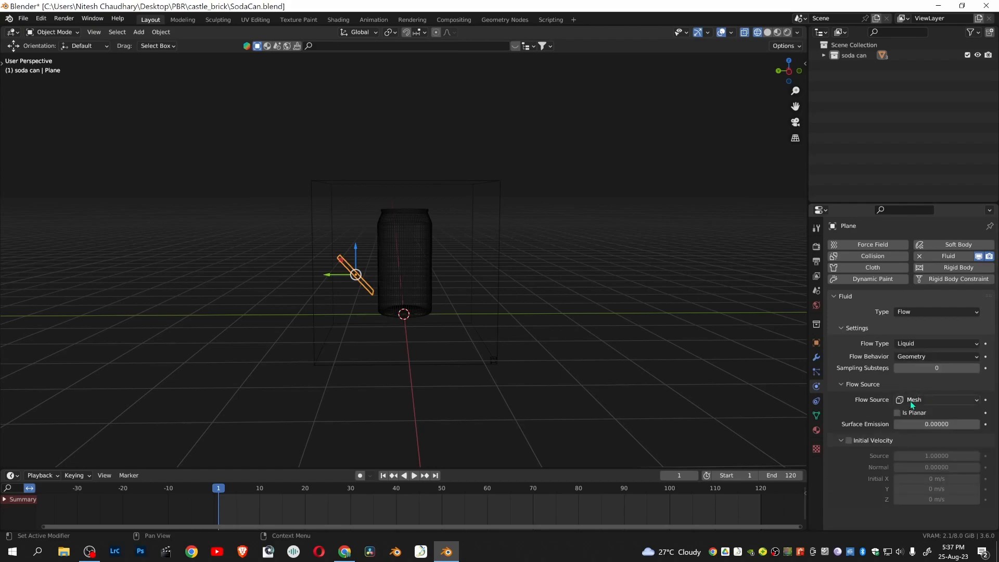
pyautogui.moveTo(918, 356)
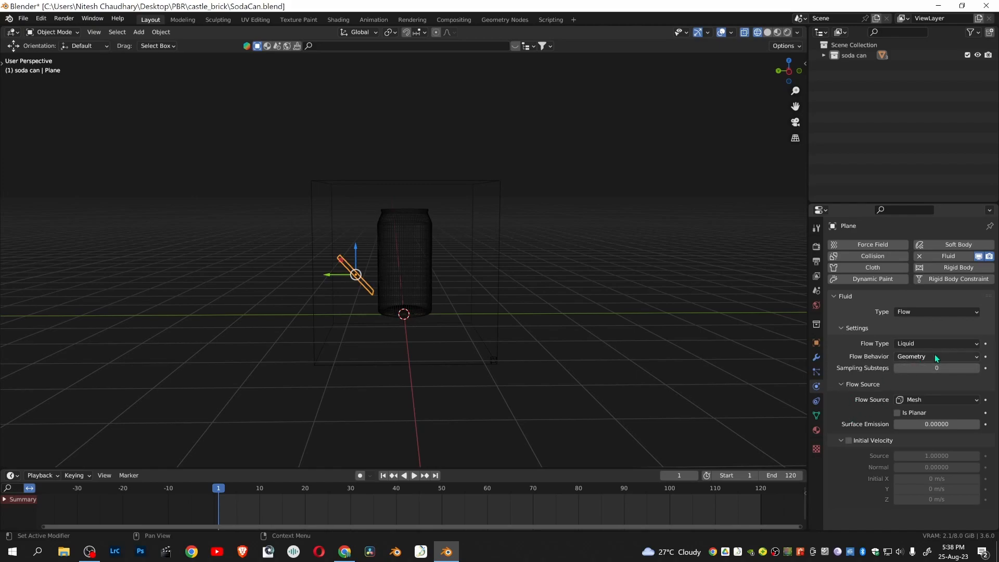
pyautogui.click(936, 356)
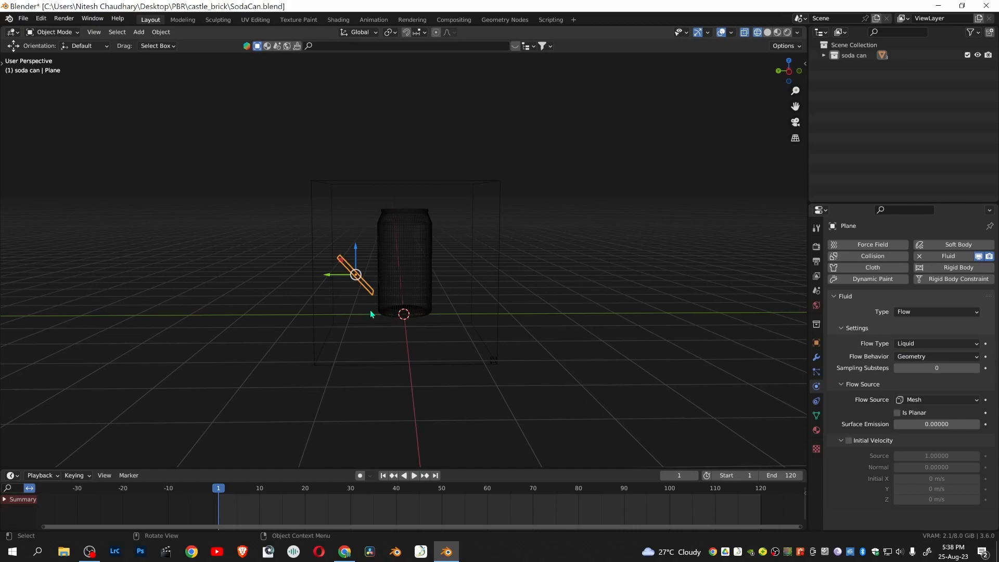
pyautogui.moveTo(781, 323)
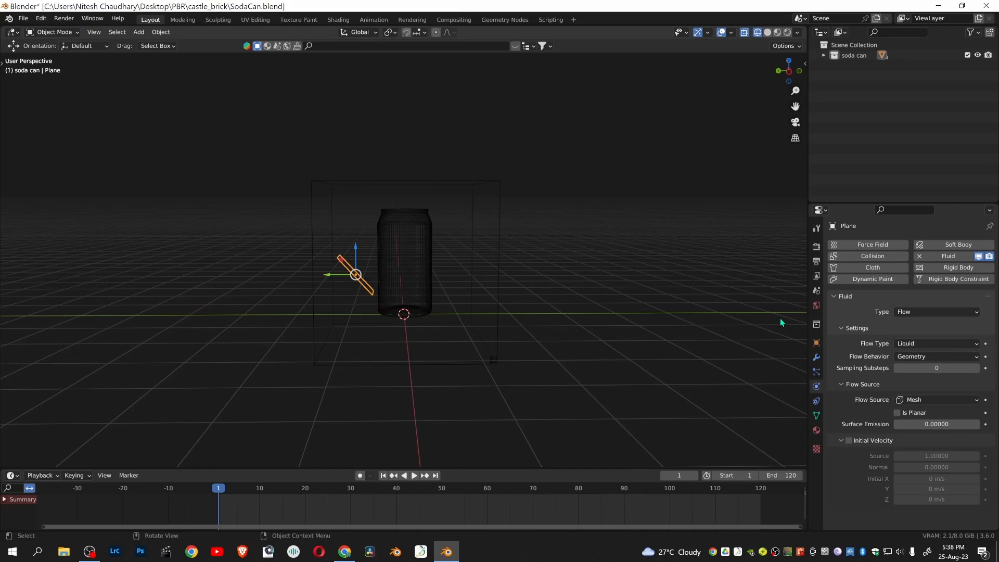
pyautogui.moveTo(912, 356)
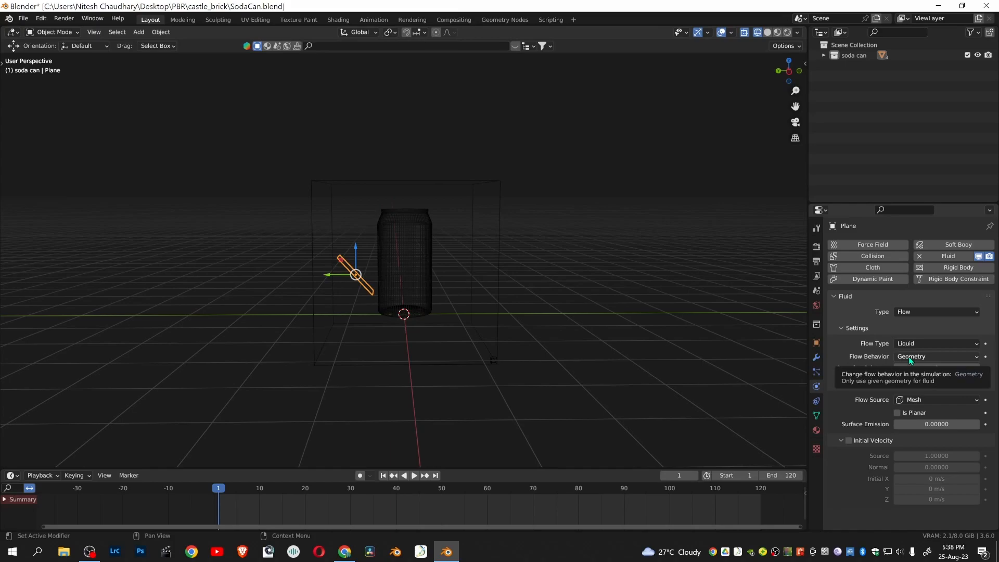
pyautogui.moveTo(908, 360)
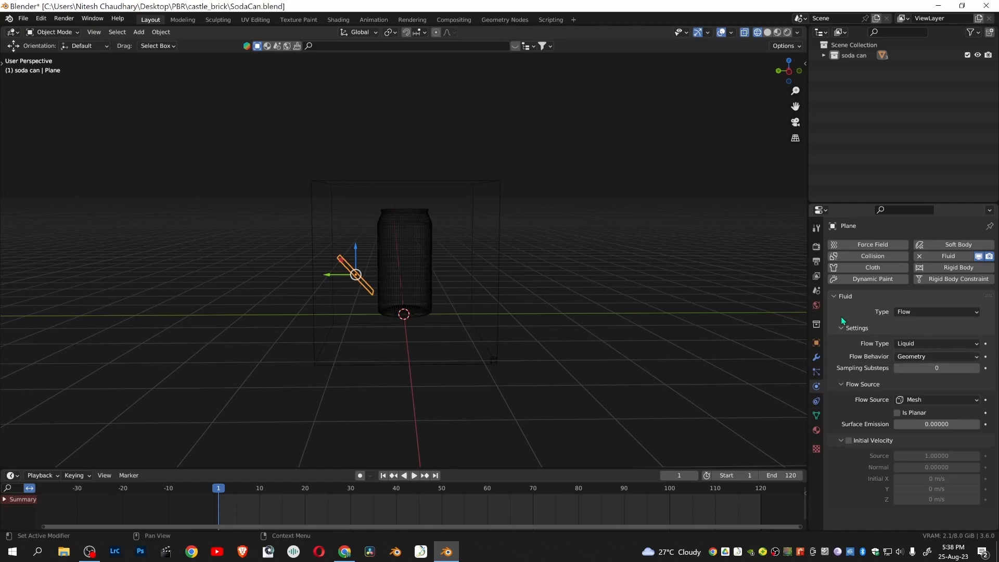
pyautogui.moveTo(872, 408)
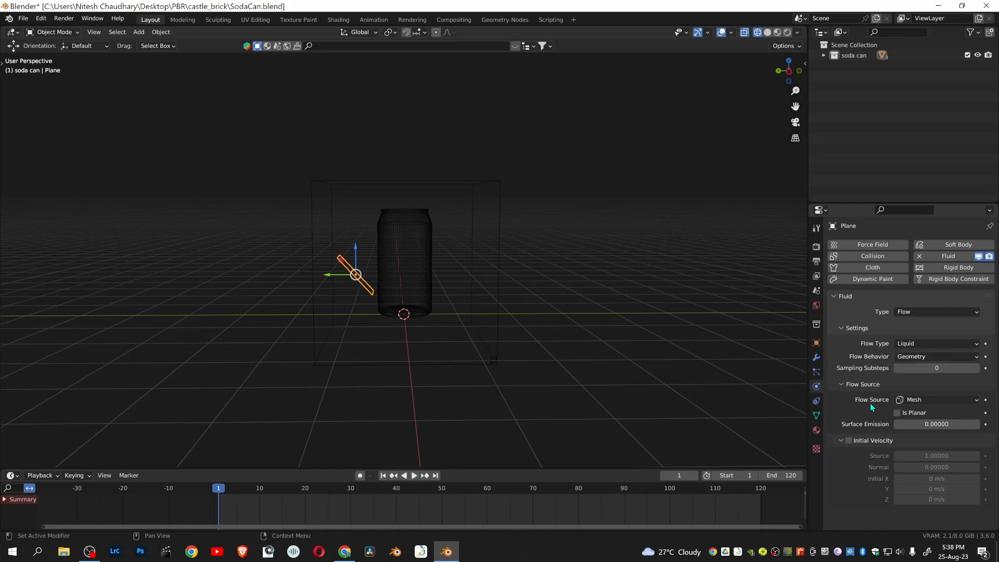
# Step: Set the plane's surface emission to 2 with initial velocity enabled and normal velocity 10
pyautogui.click(936, 424)
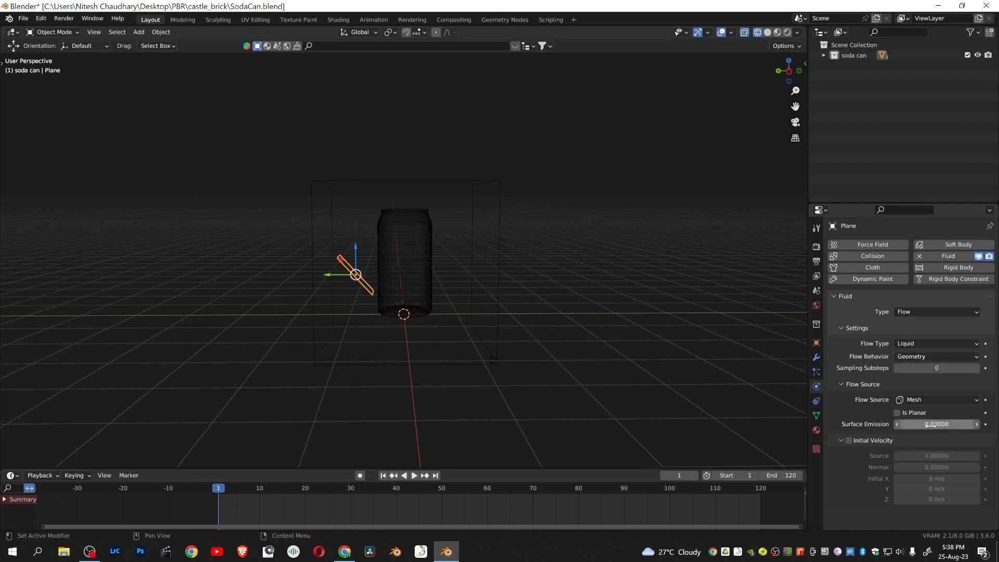
pyautogui.moveTo(937, 423)
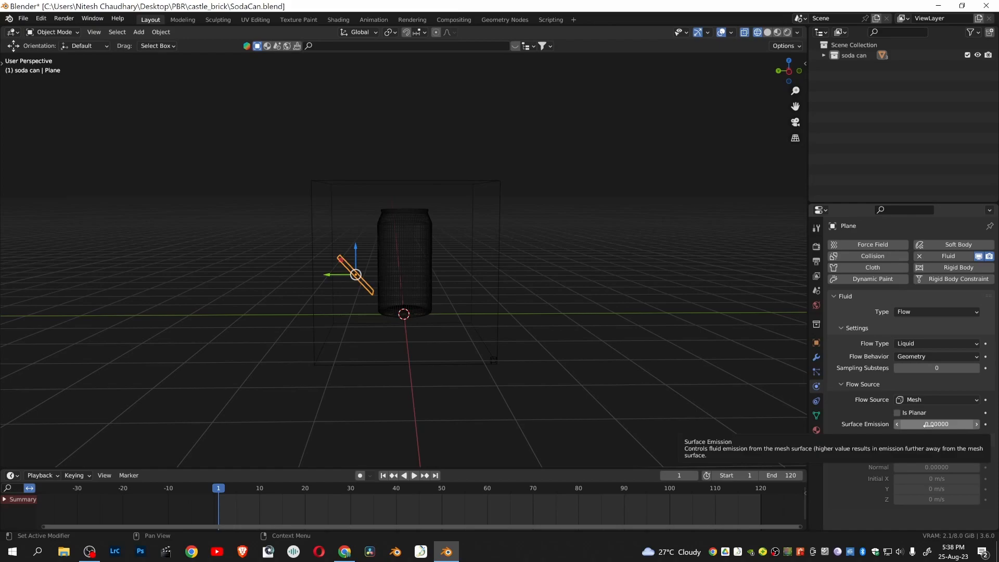
pyautogui.click(937, 424)
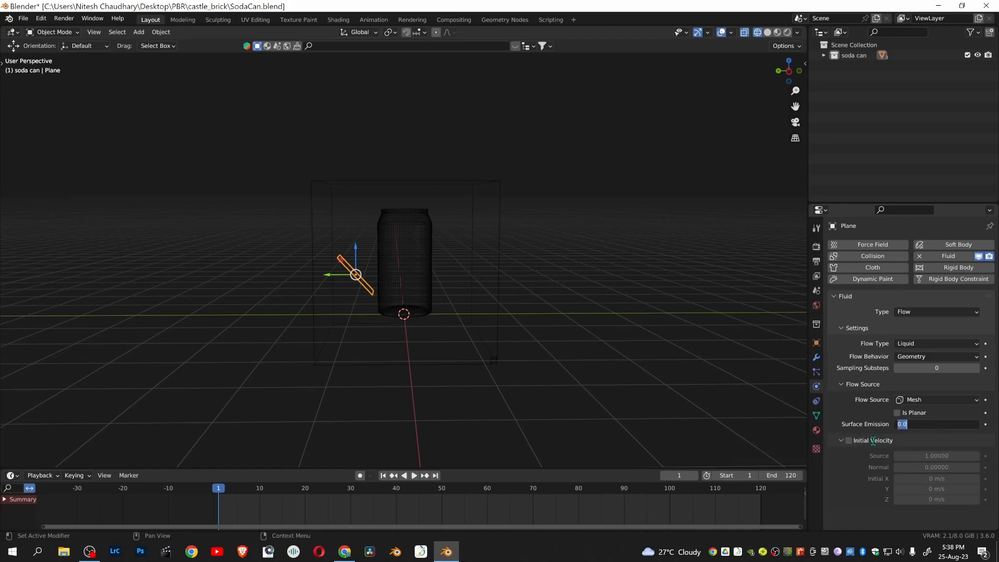
pyautogui.write('2')
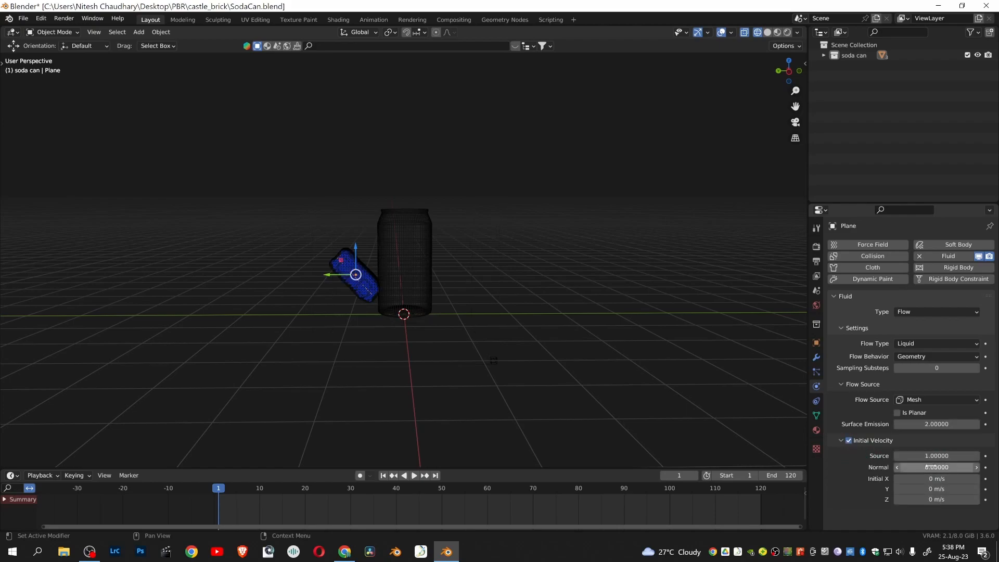
pyautogui.moveTo(937, 467)
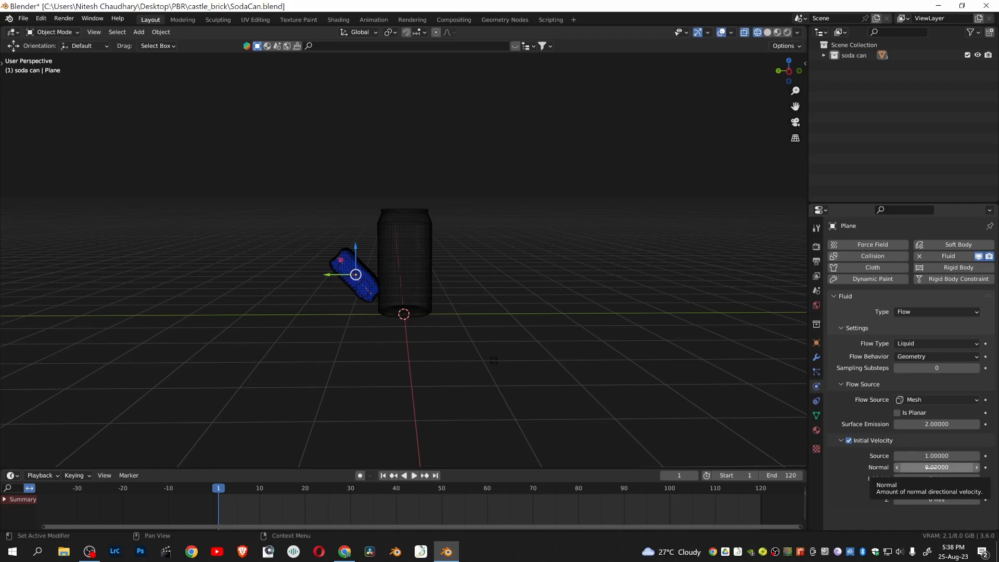
pyautogui.write('10')
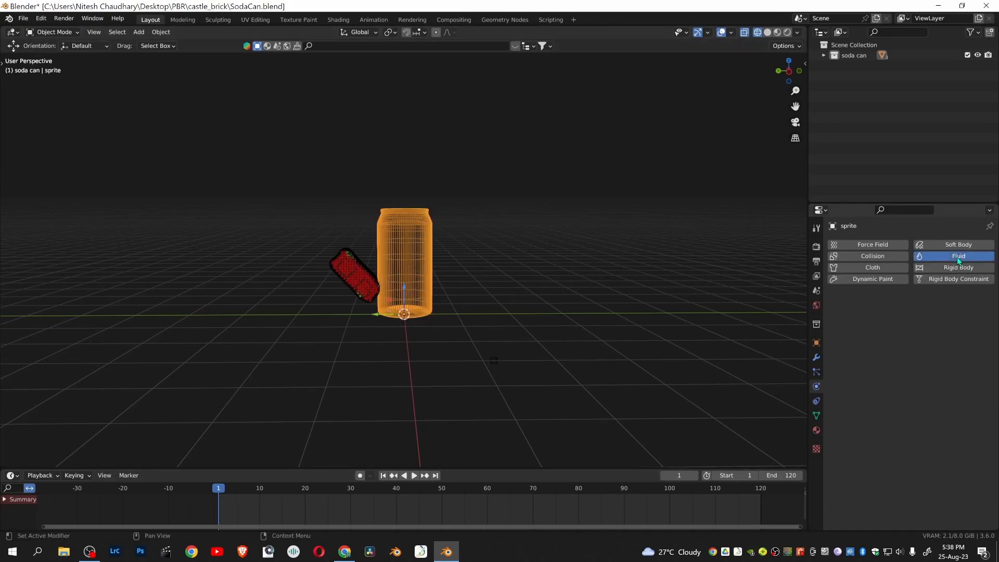
# Step: Make the can a collision Fluid Effector with surface thickness 0.1
pyautogui.click(954, 255)
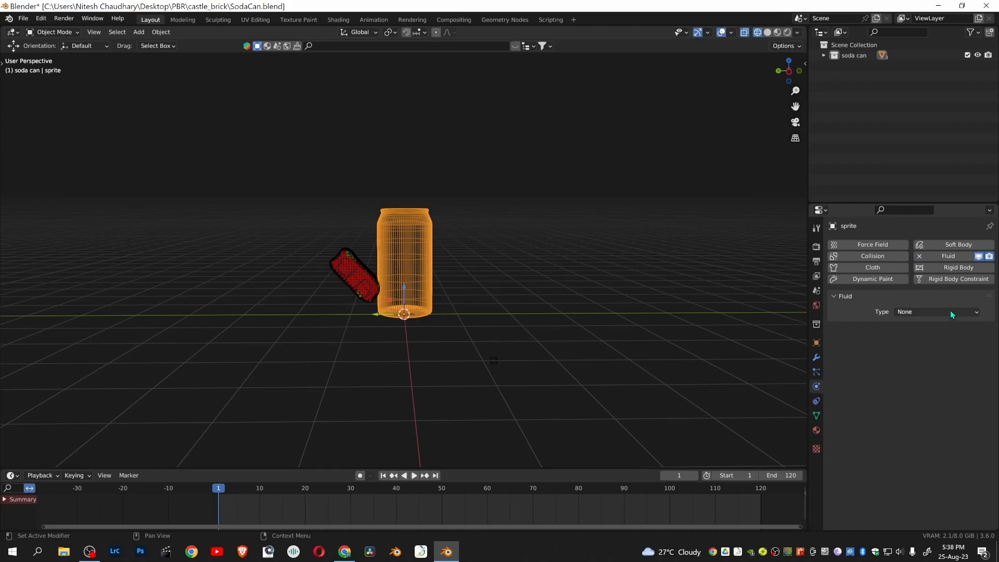
pyautogui.click(936, 312)
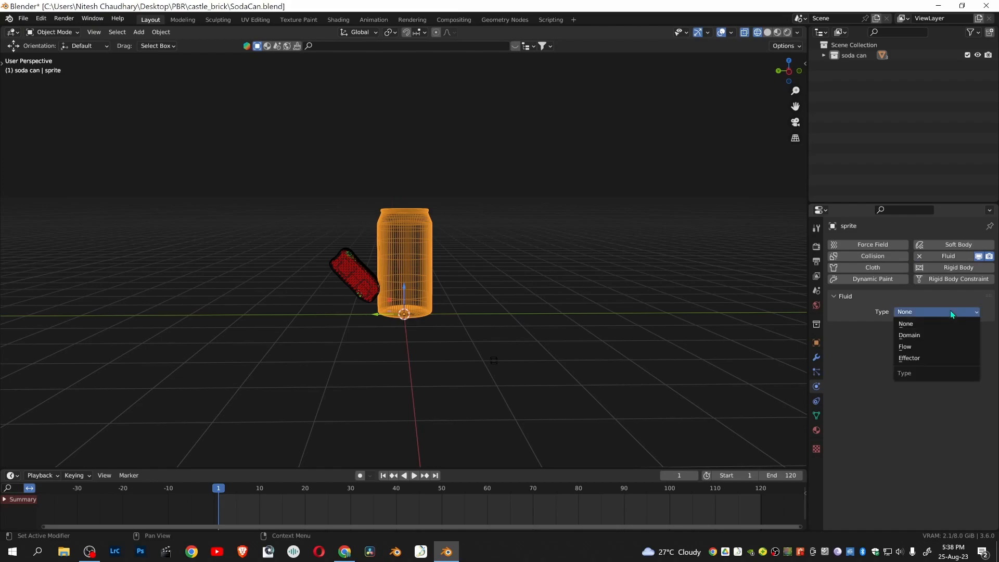
pyautogui.moveTo(928, 346)
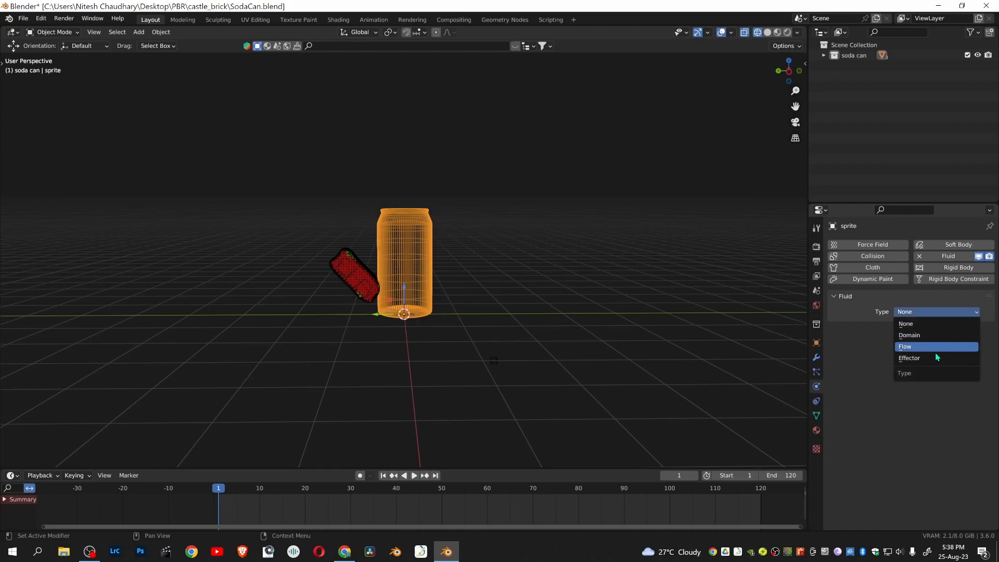
pyautogui.click(910, 358)
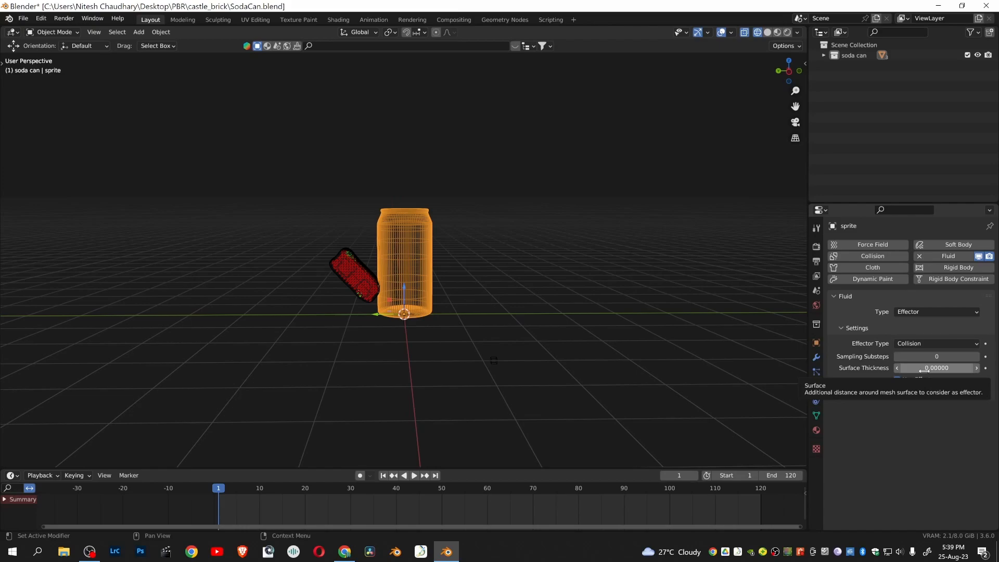
pyautogui.click(936, 368)
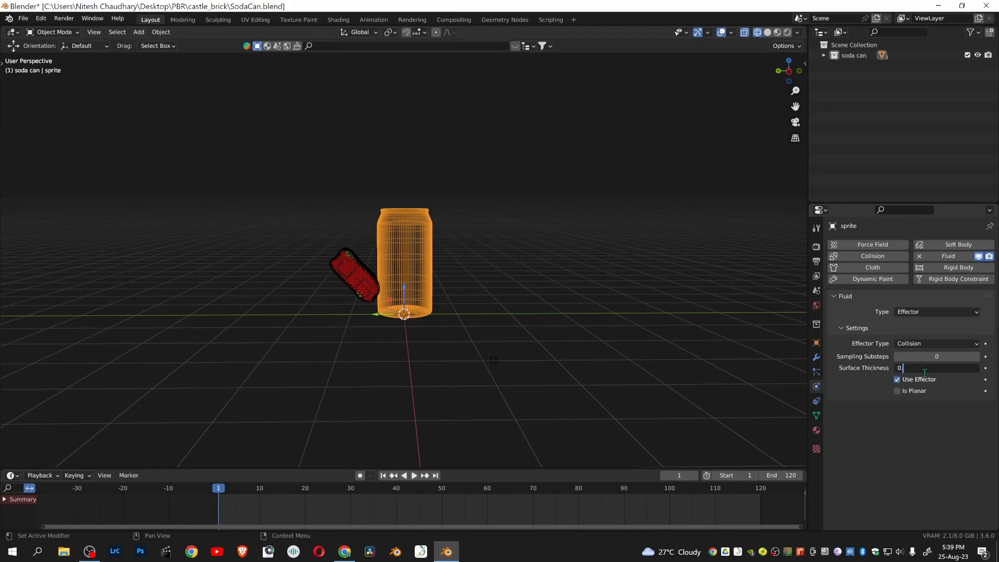
pyautogui.write('0.10000')
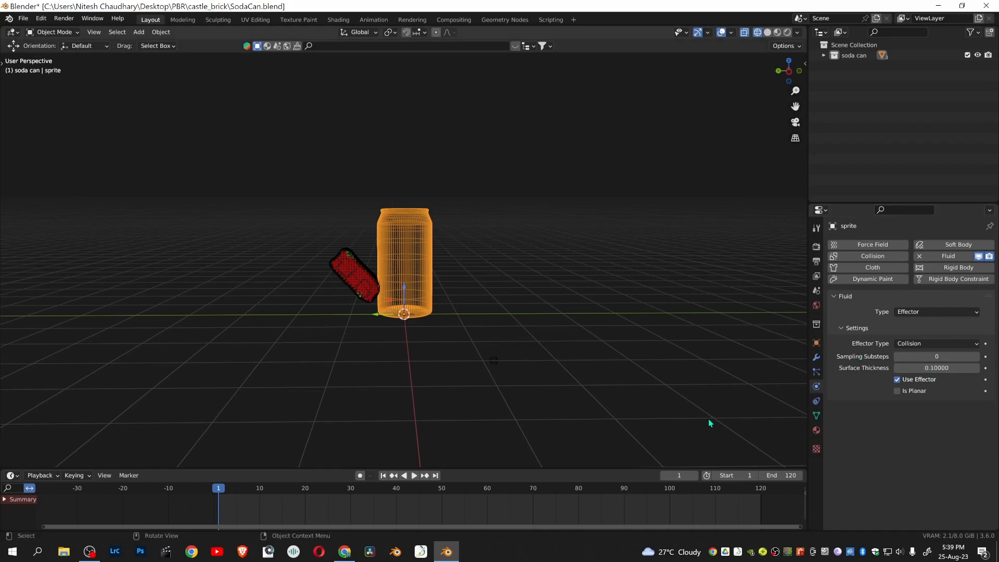
pyautogui.moveTo(361, 517)
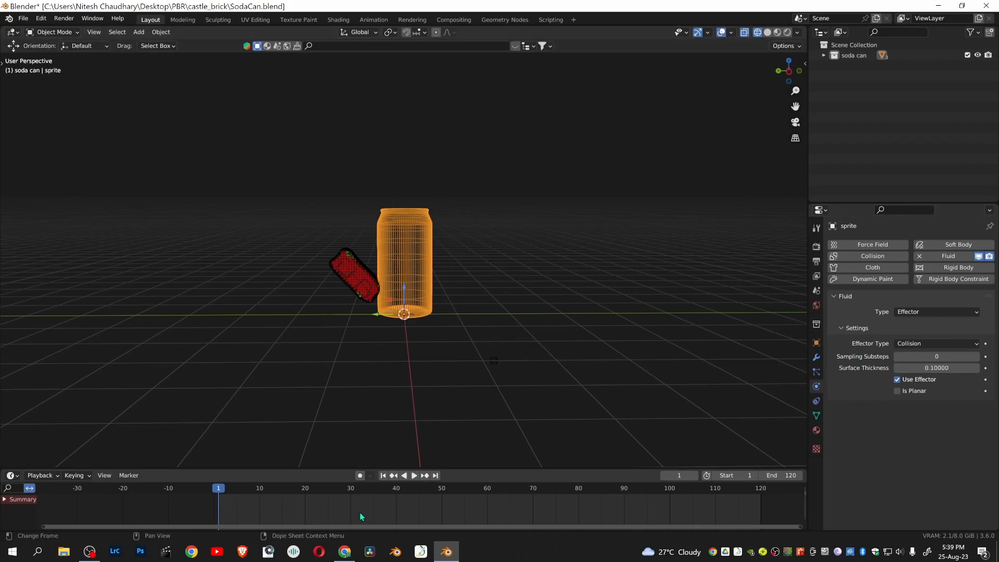
# Step: Play the animation to watch the generated liquid splash over the can
pyautogui.press('space')
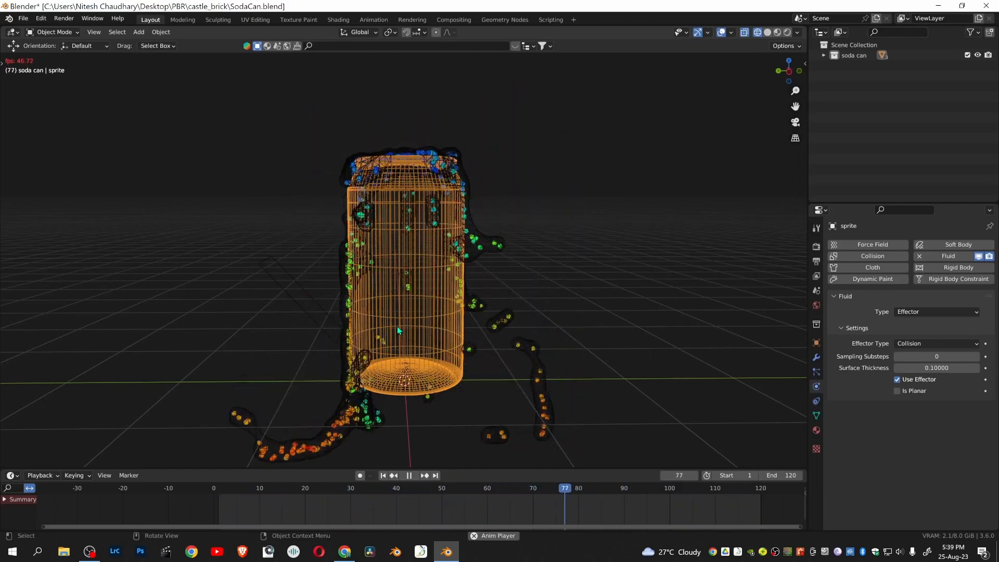
pyautogui.click(408, 475)
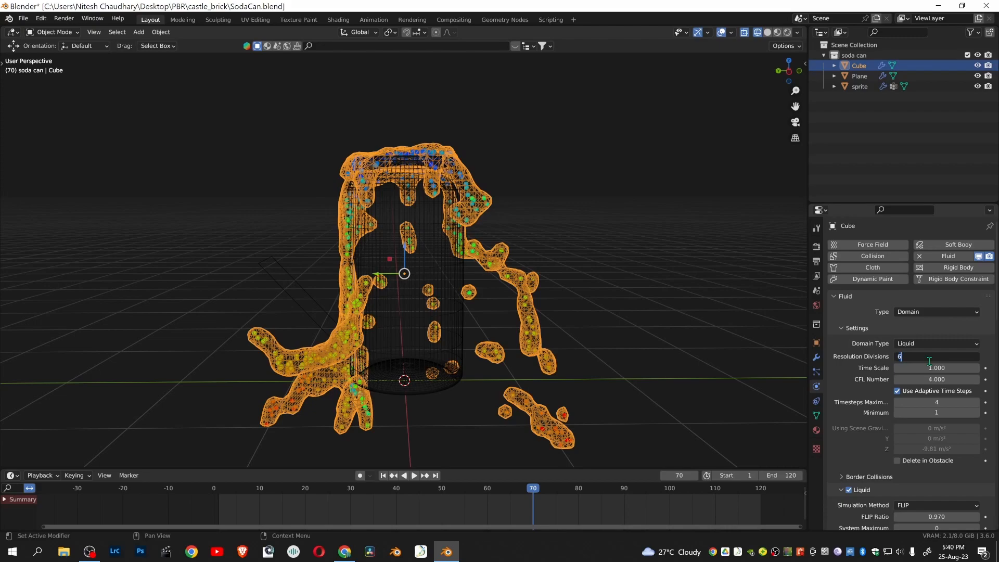
# Step: Set domain resolution divisions to 64, replay the splash, and rewind to frame 1
pyautogui.write('64')
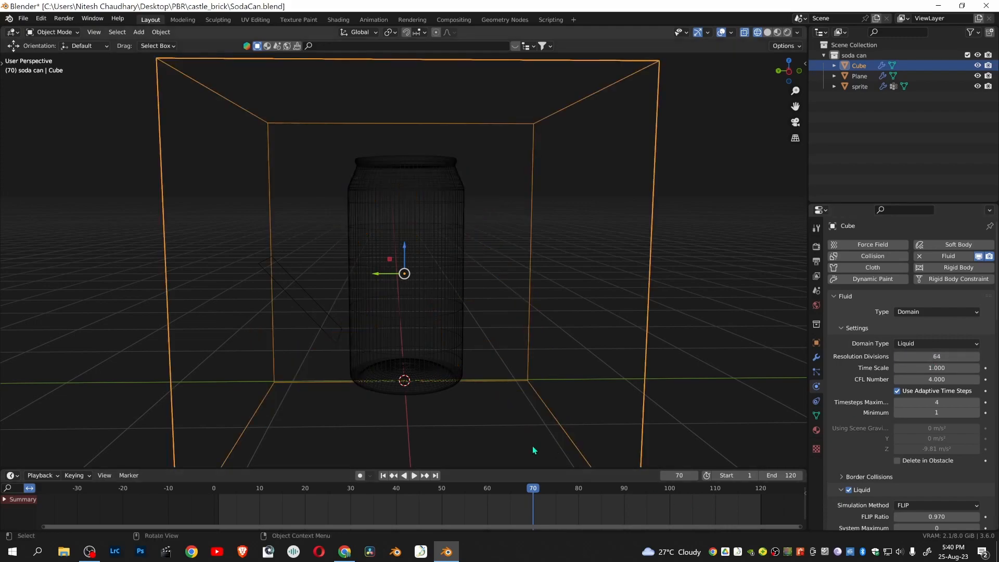
pyautogui.scroll(-3)
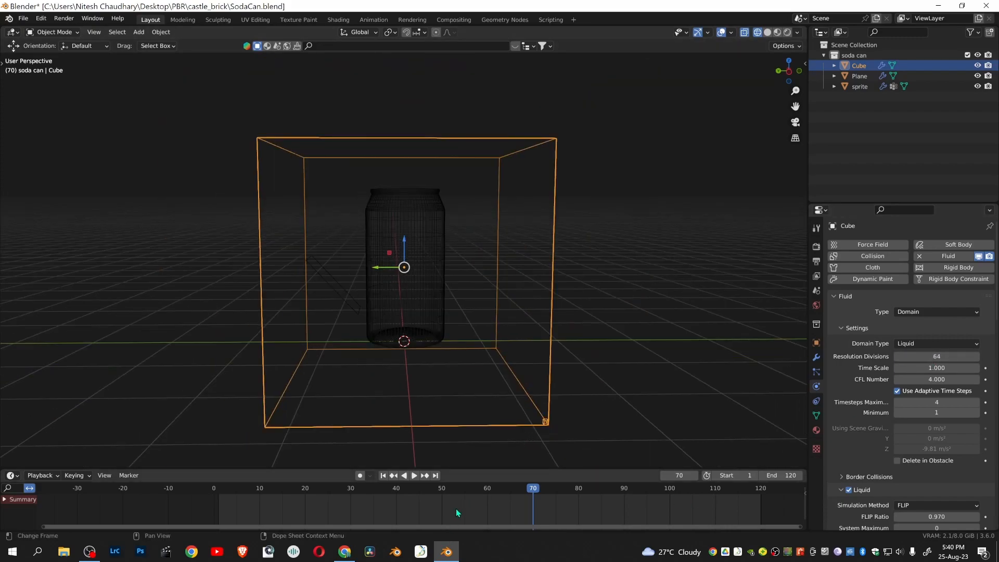
pyautogui.press('shift+Left')
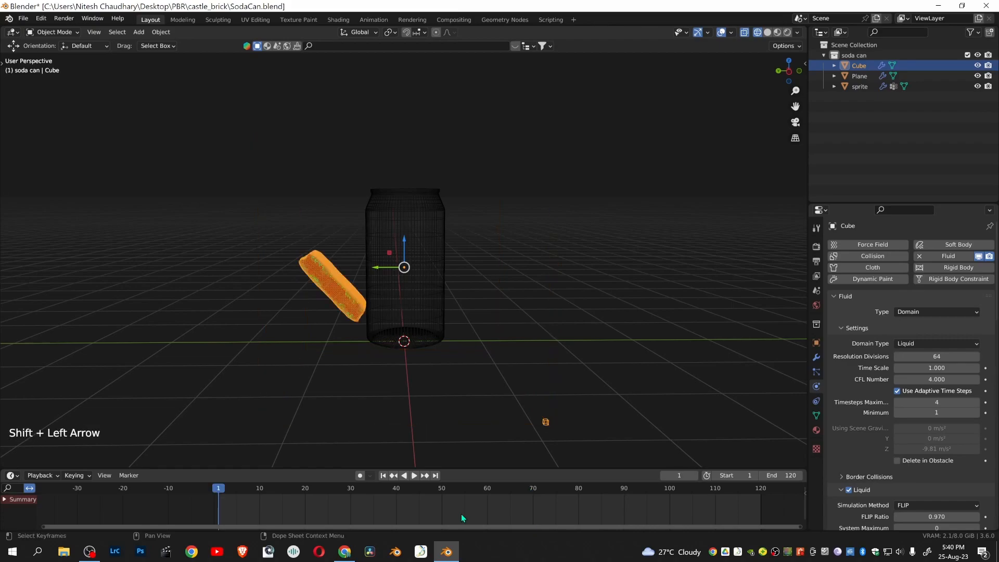
pyautogui.press('space')
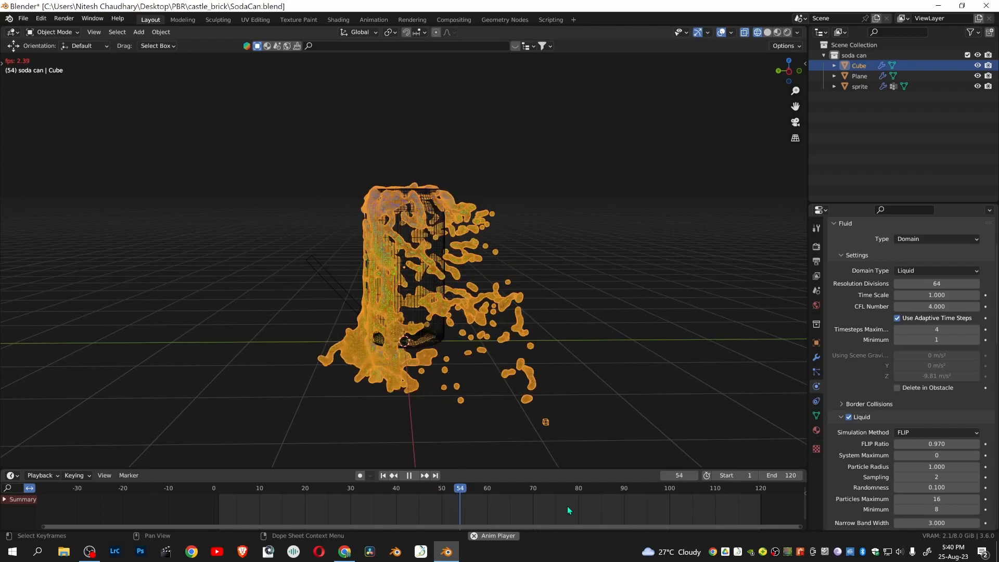
pyautogui.click(408, 476)
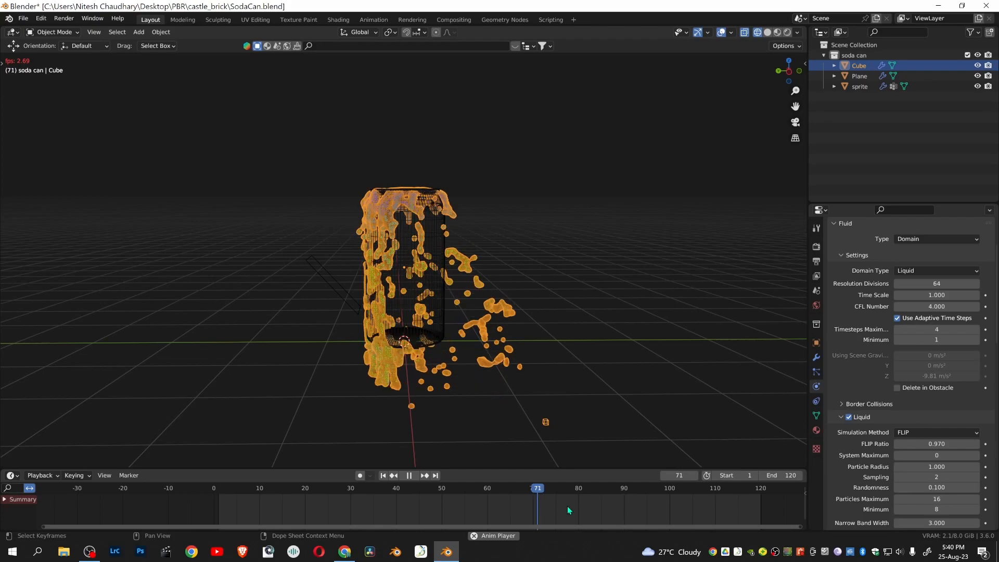
pyautogui.press('space')
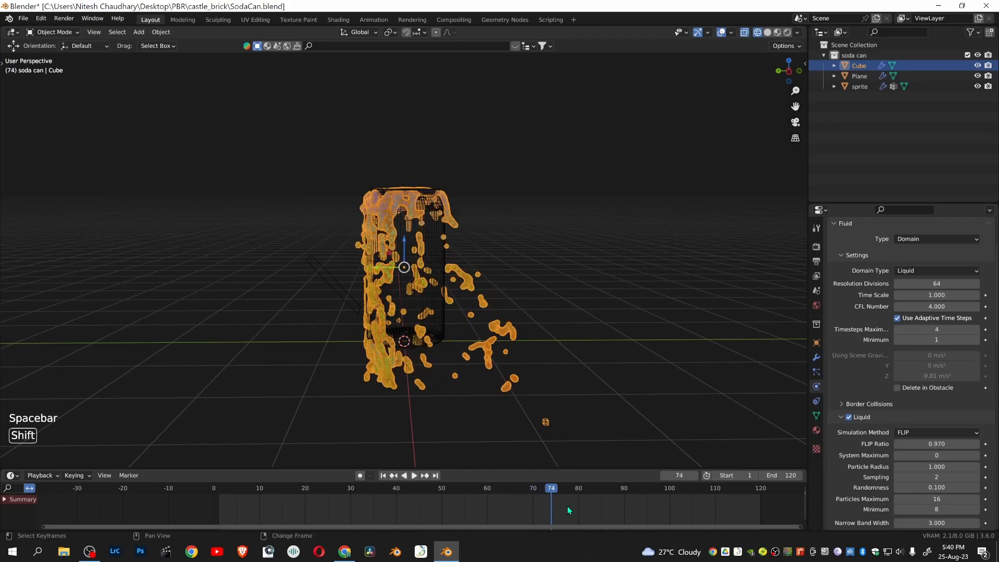
pyautogui.press('shift+Left')
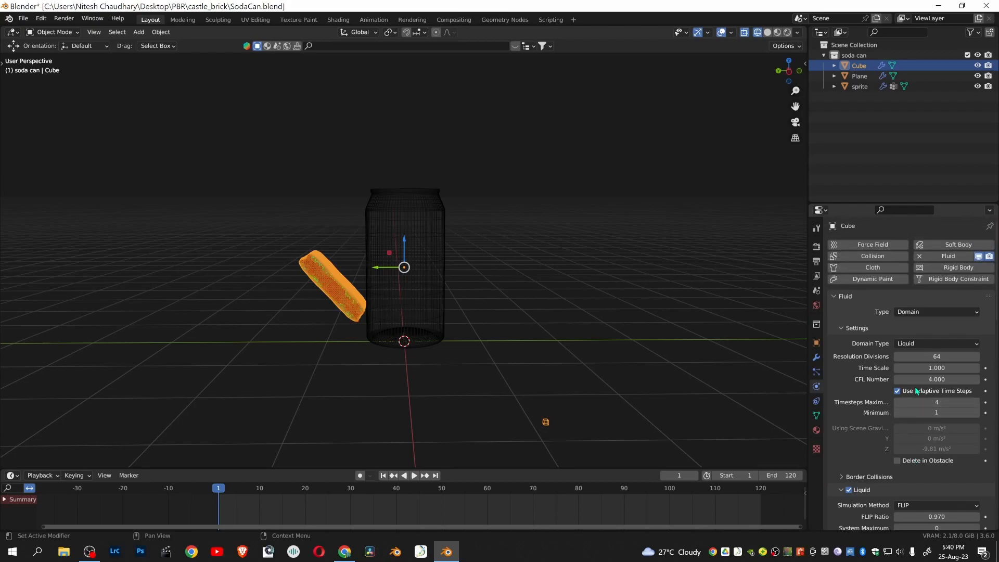
# Step: Set the domain cache type to All and bake the whole simulation, frames 1–120
pyautogui.scroll(-3)
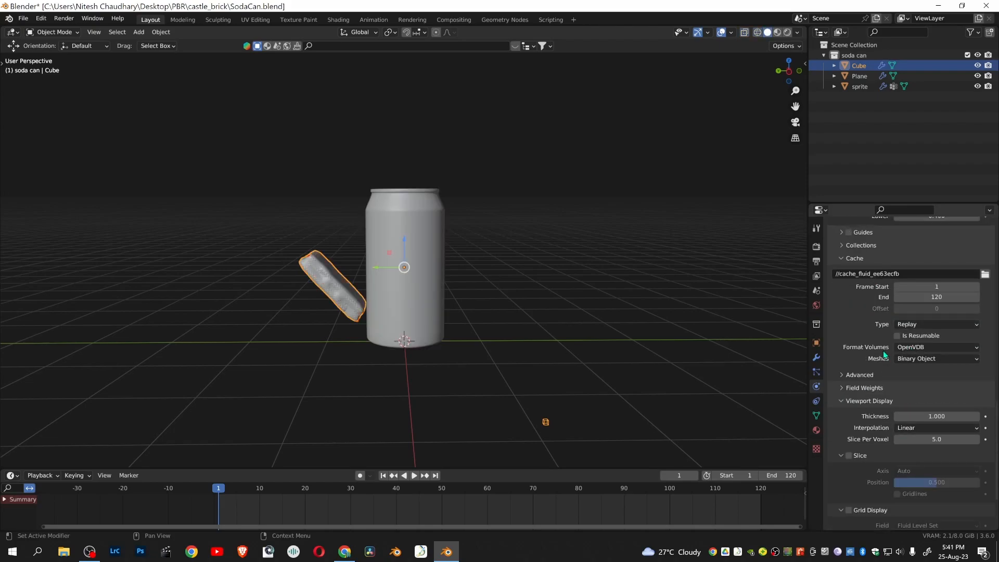
pyautogui.moveTo(948, 326)
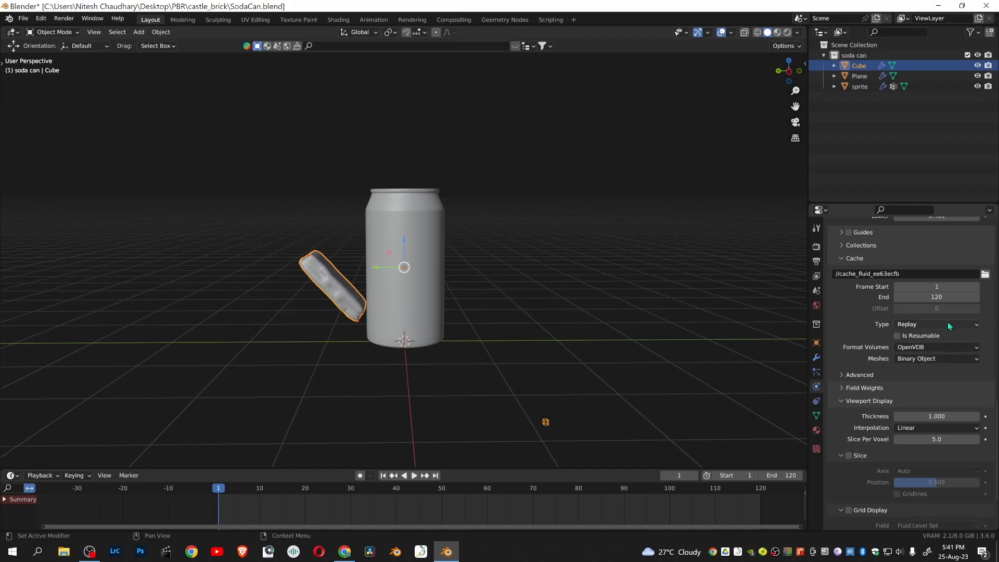
pyautogui.click(935, 324)
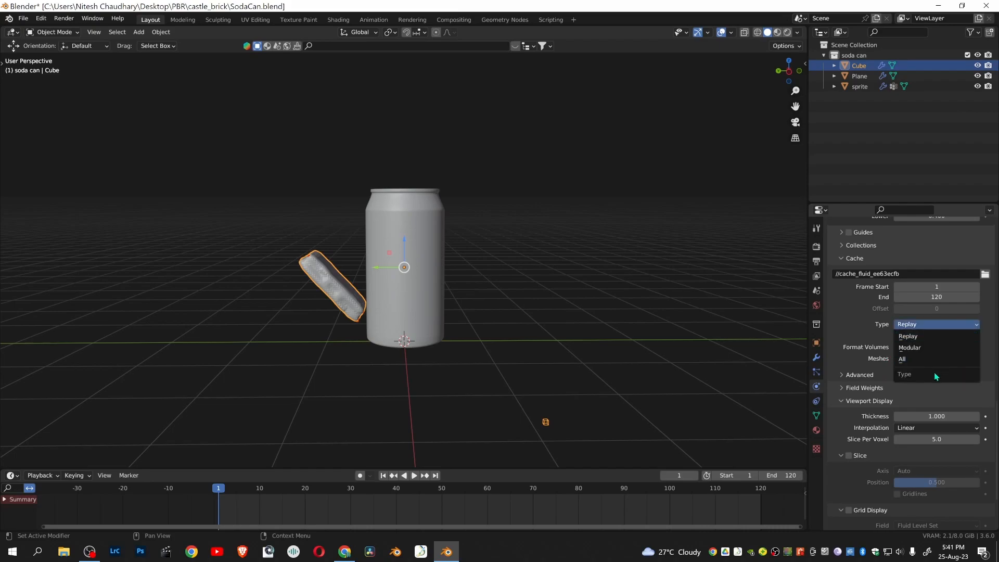
pyautogui.click(902, 358)
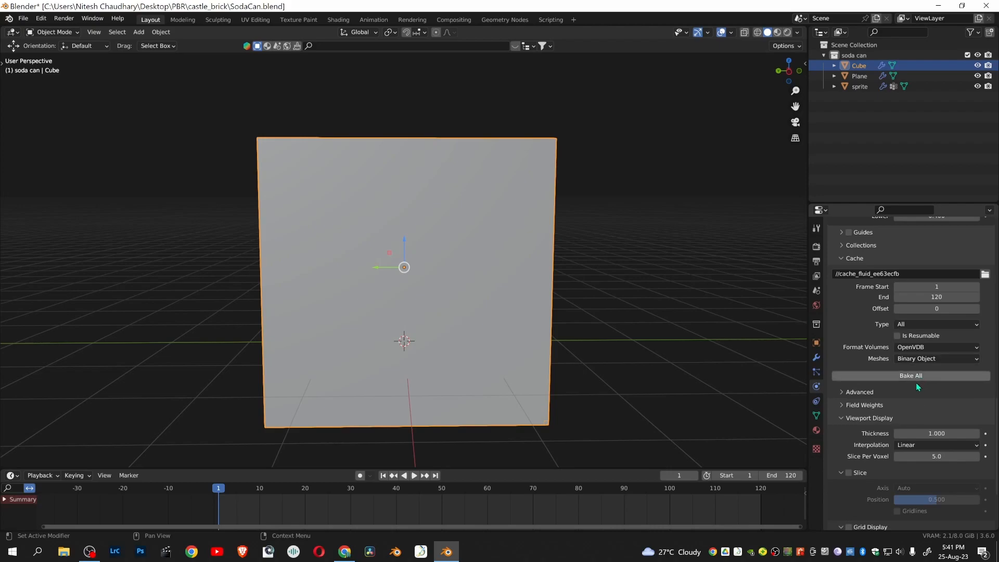
pyautogui.moveTo(916, 380)
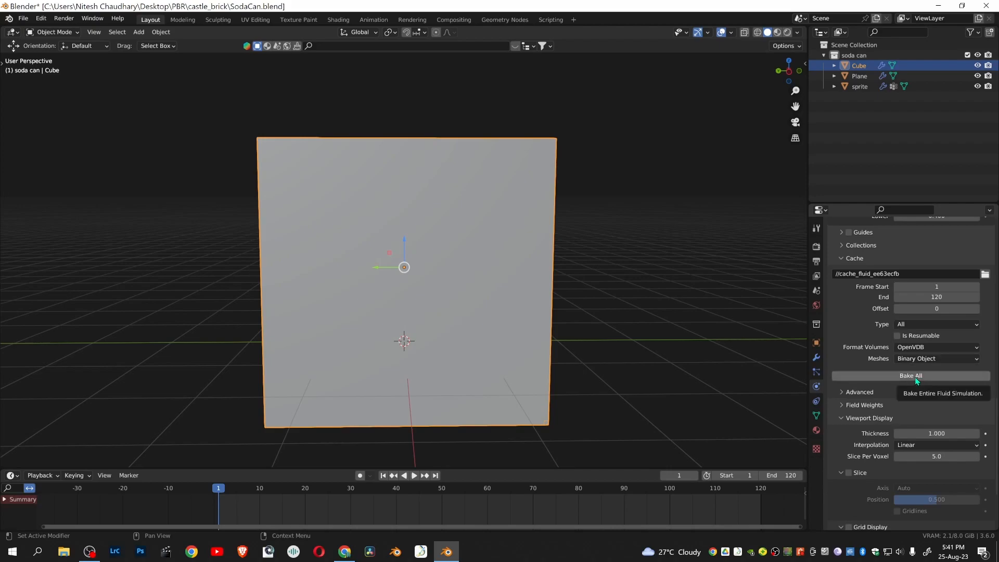
pyautogui.click(911, 375)
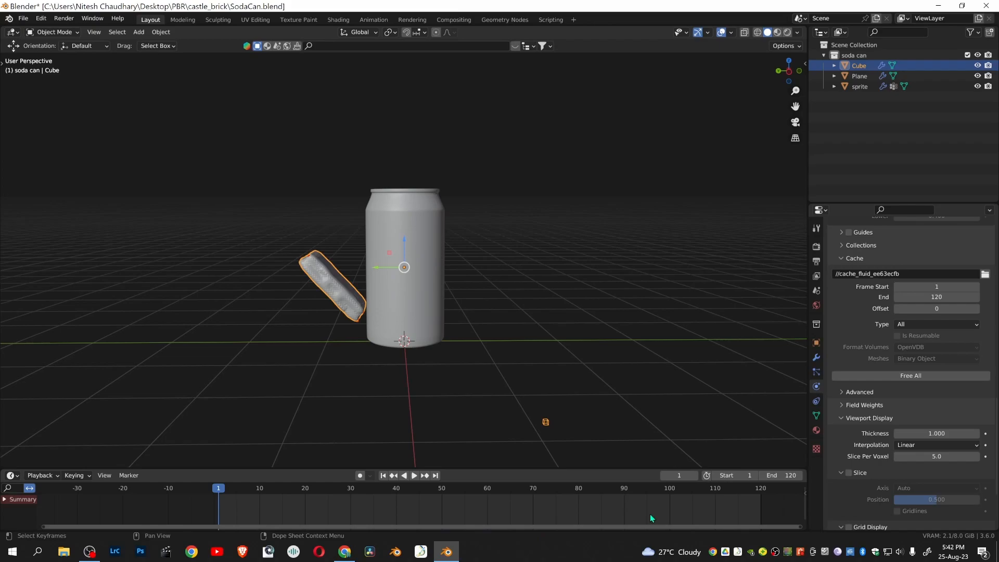
# Step: Play back the baked splash animation and return to frame 1
pyautogui.press('space')
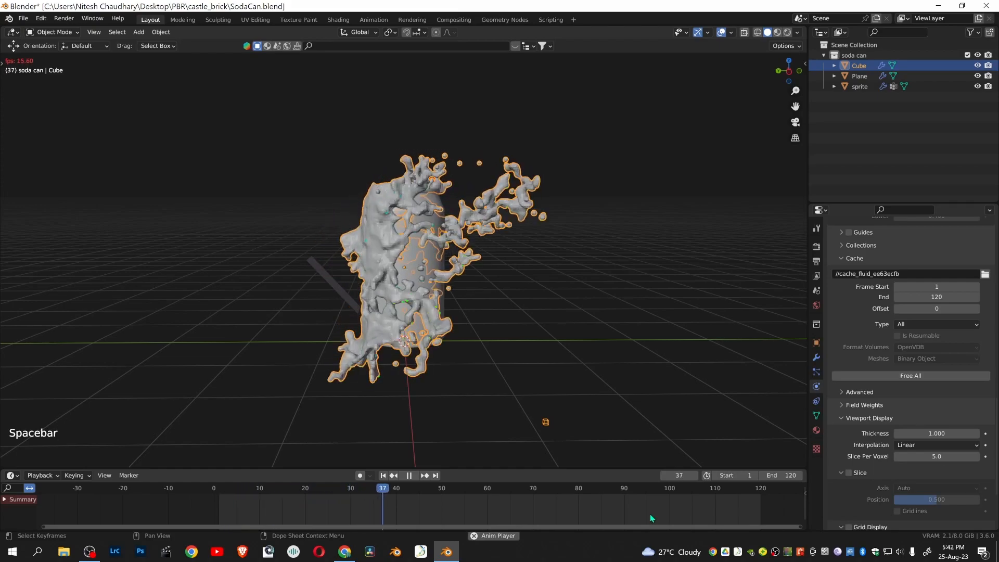
pyautogui.press('space')
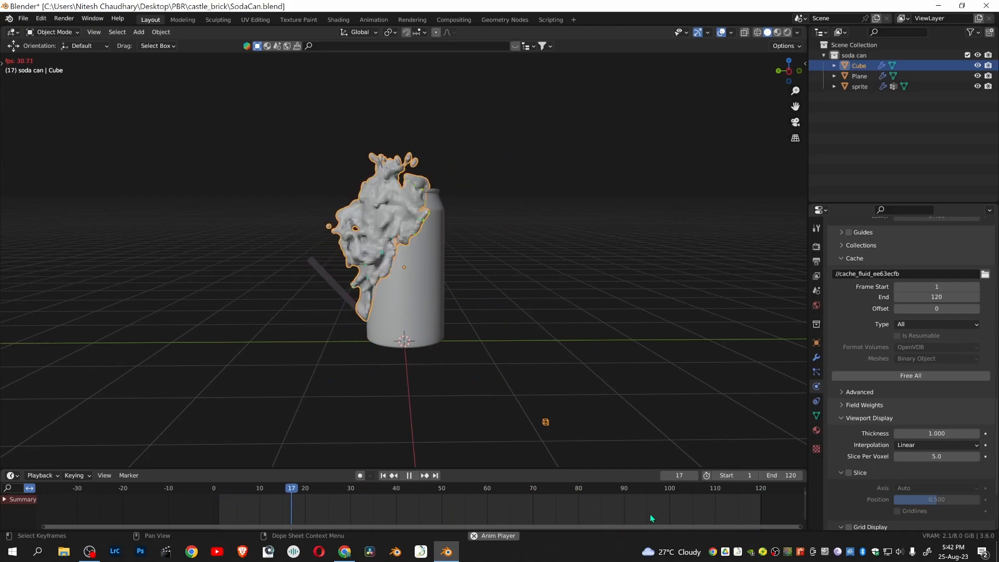
pyautogui.click(409, 475)
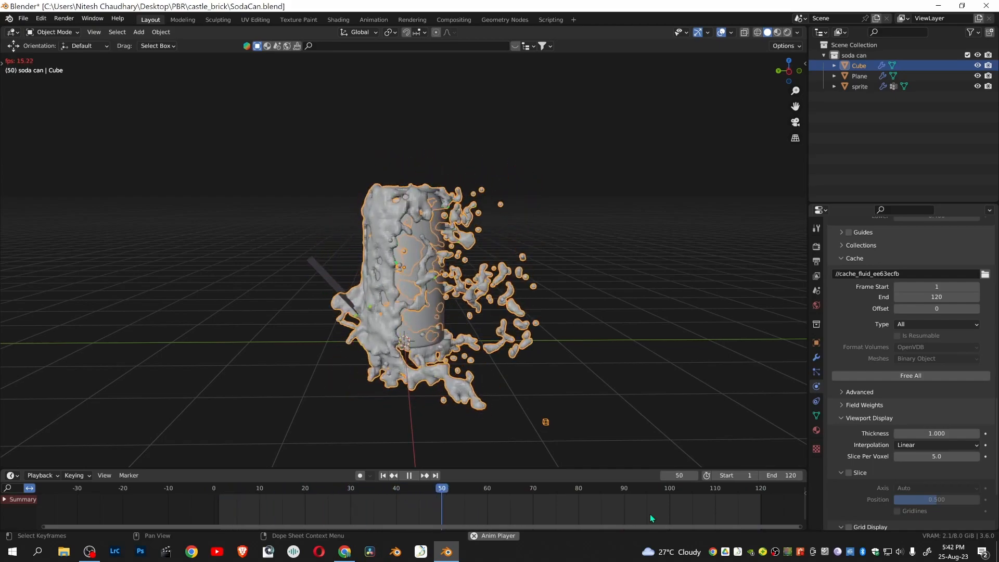
pyautogui.click(409, 475)
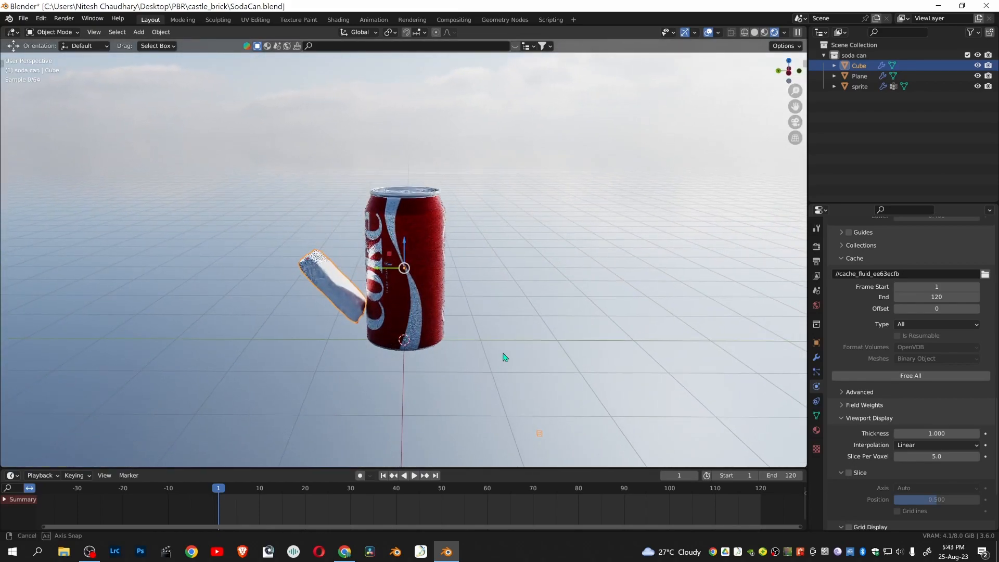
# Step: Play the baked splash around the Coca-Cola can in Rendered viewport shading
pyautogui.click(412, 474)
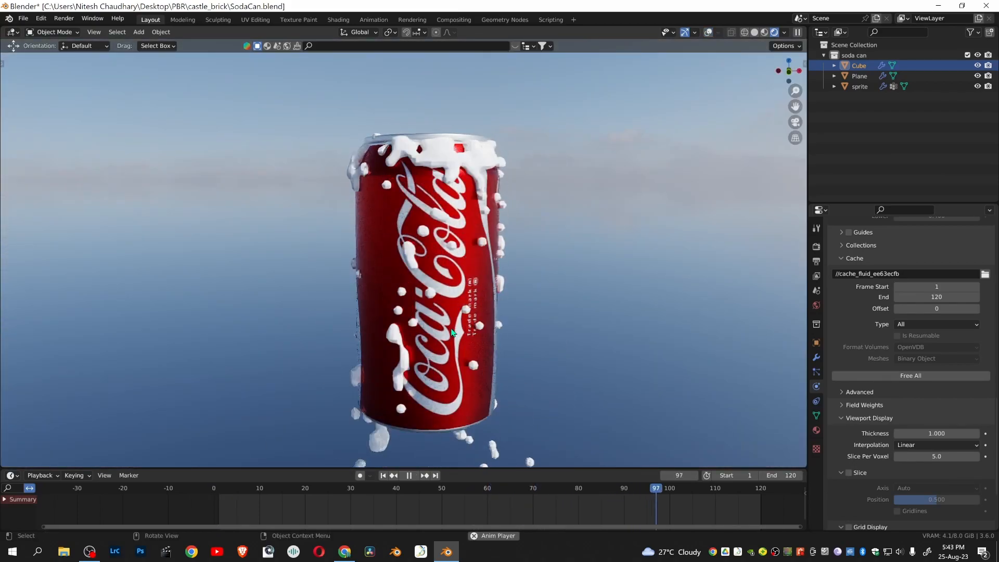
pyautogui.click(408, 475)
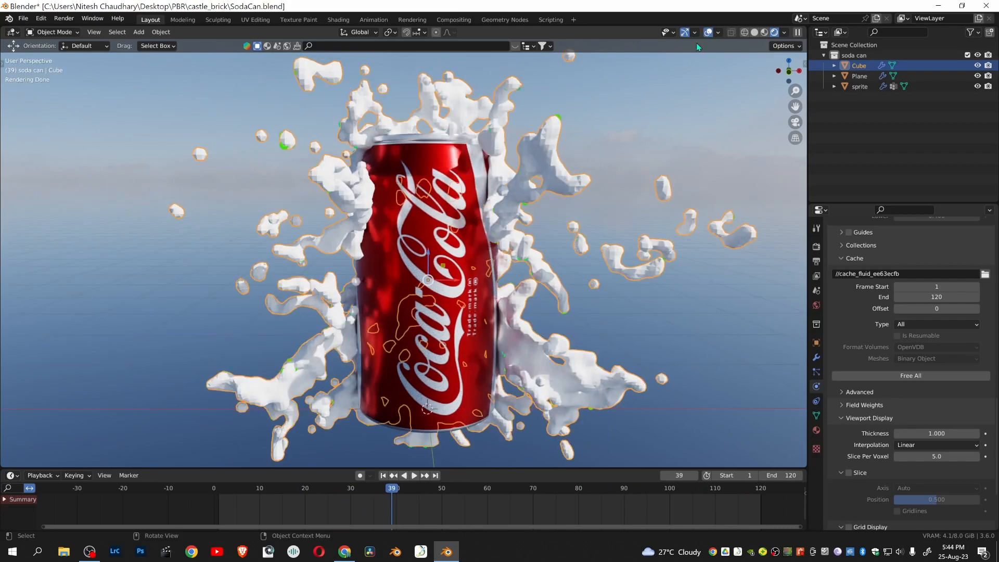
pyautogui.moveTo(542, 169)
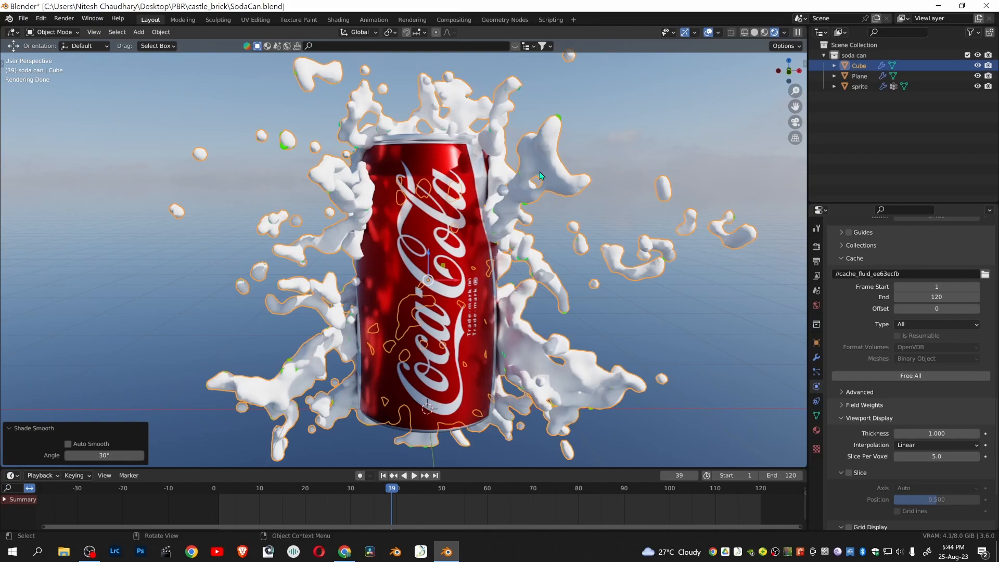
pyautogui.moveTo(820, 431)
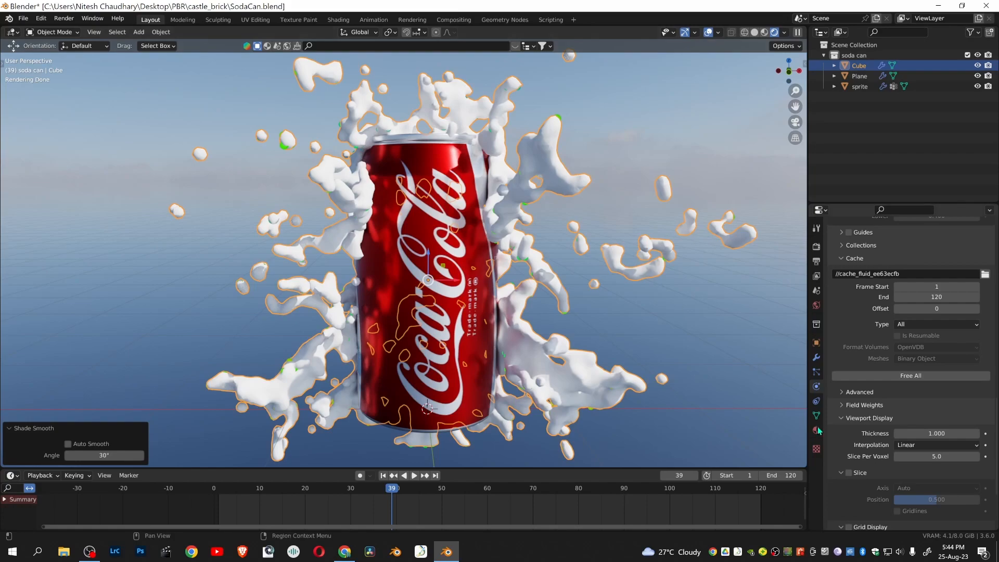
# Step: Open the liquid's Material.002 Principled BSDF settings
pyautogui.click(817, 431)
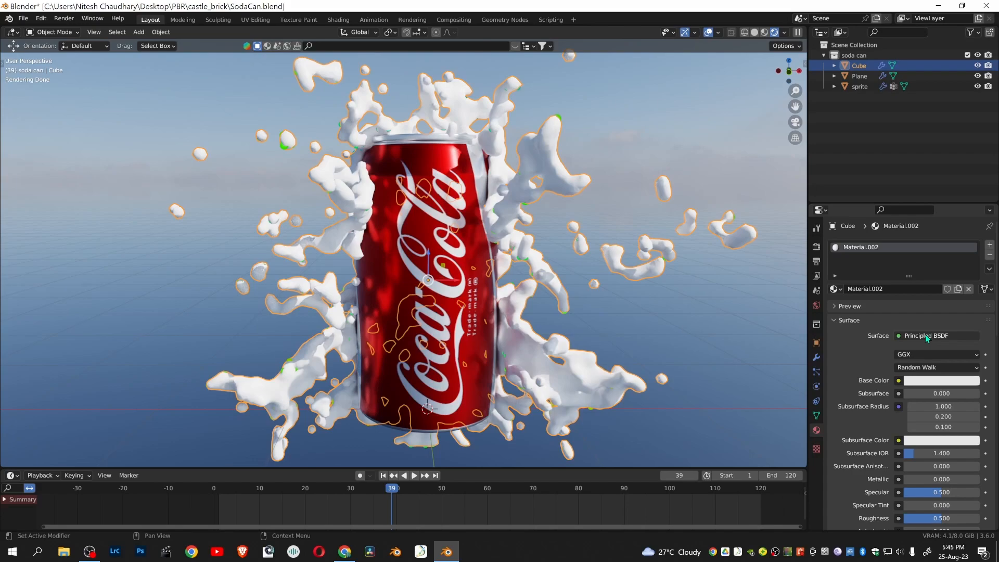
# Step: Switch the liquid's surface shader to Glass BSDF with IOR 1.330
pyautogui.click(934, 336)
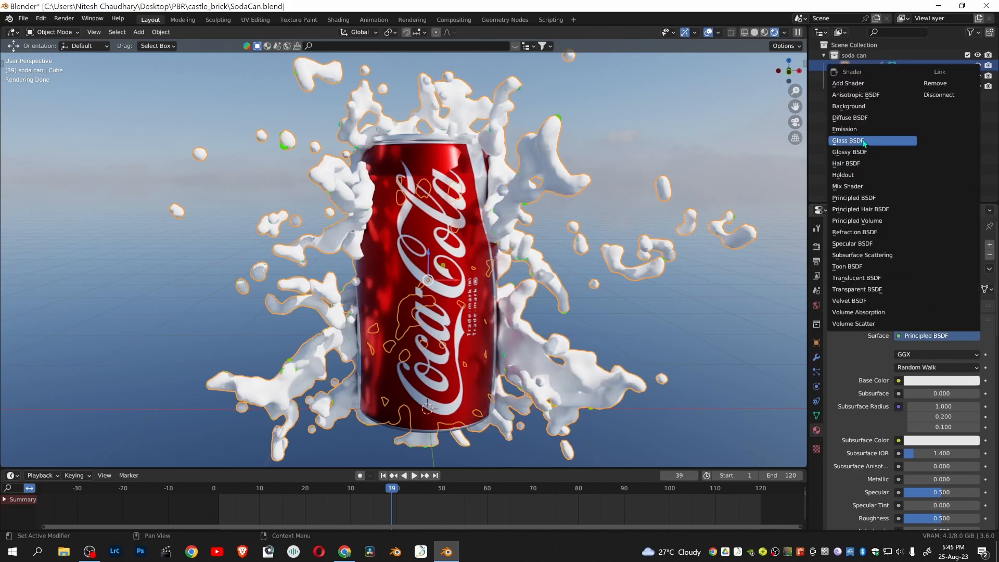
pyautogui.click(848, 140)
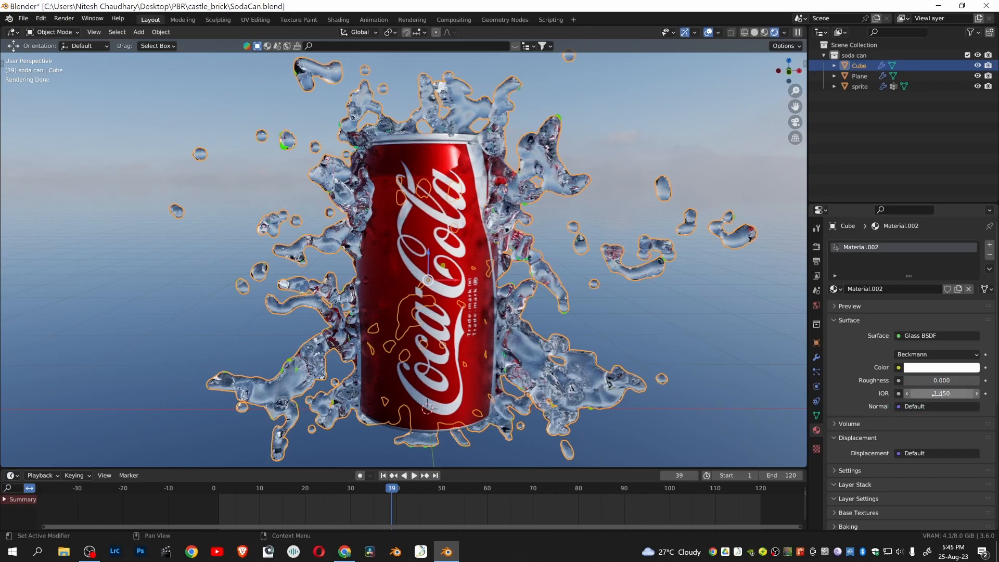
pyautogui.click(942, 393)
pyautogui.write('1.330')
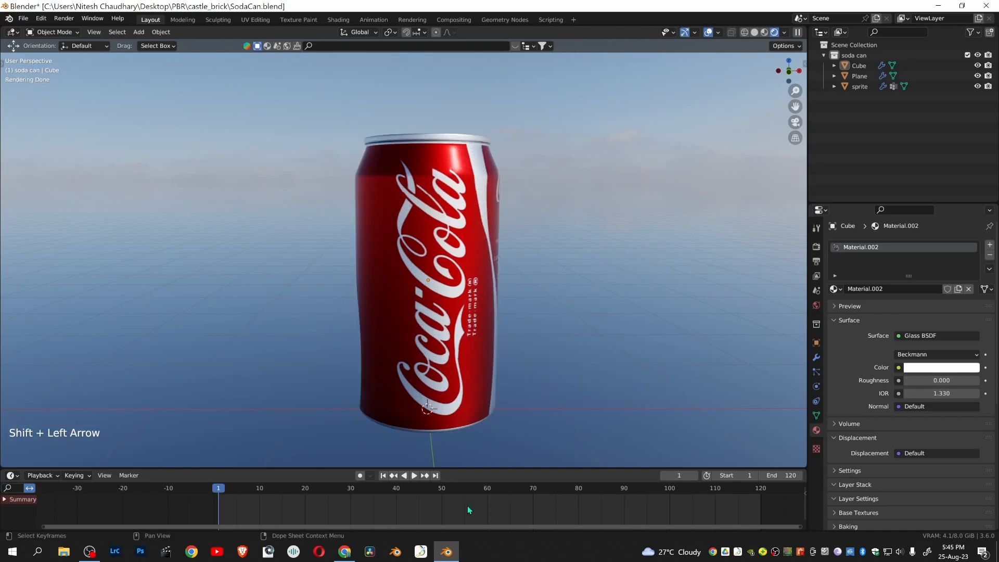
# Step: Play the glass-shaded splash from the first frame, then stop playback
pyautogui.press('space')
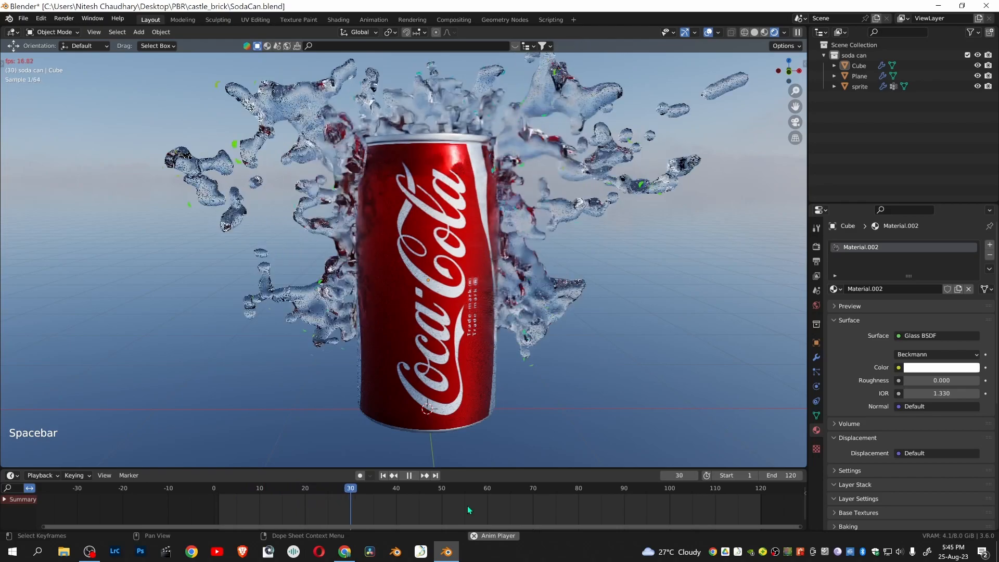
pyautogui.press('space')
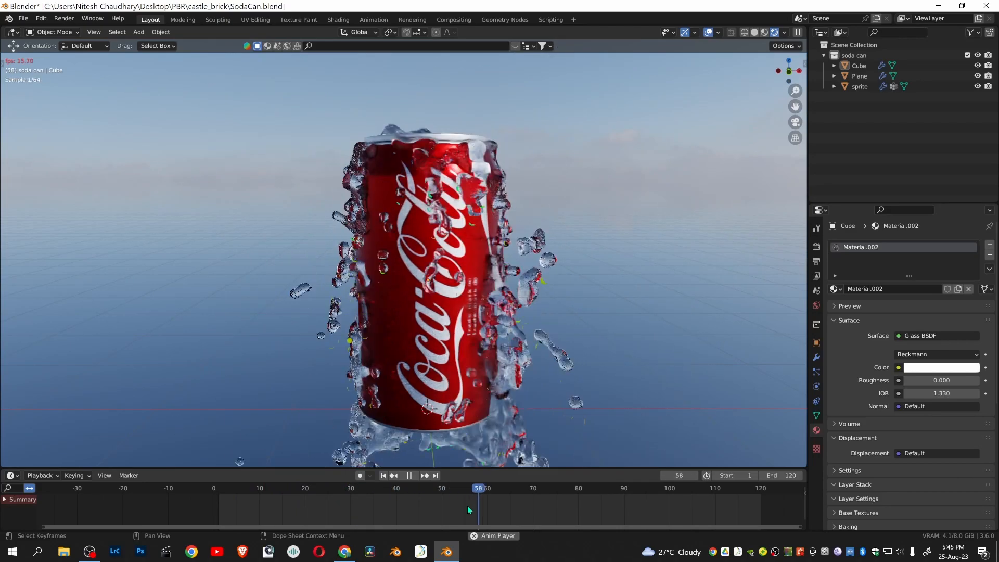
pyautogui.click(408, 476)
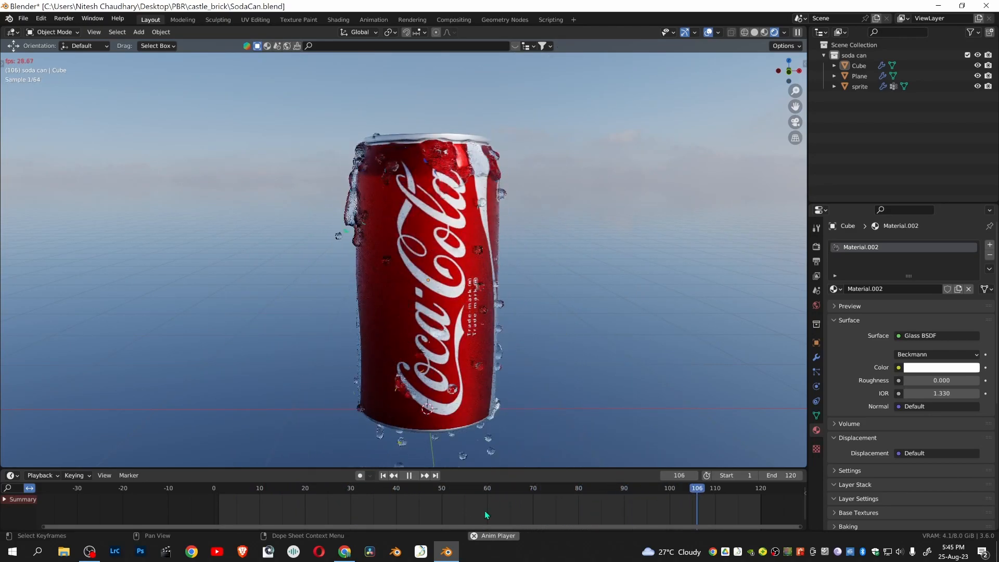
pyautogui.press('space')
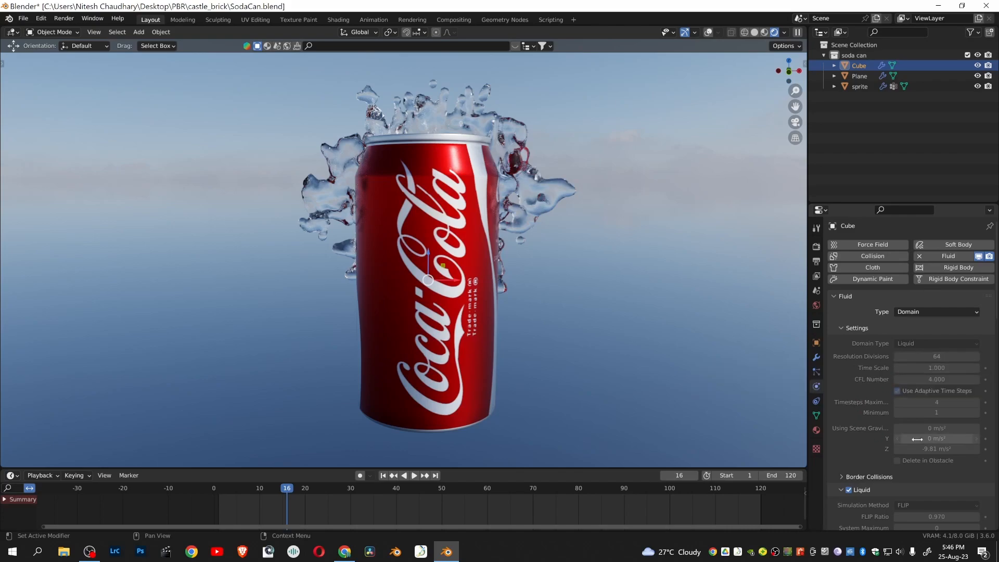
# Step: Select the tilted Plane emitter to show its liquid flow settings (surface emission 2, normal velocity 2)
pyautogui.click(860, 76)
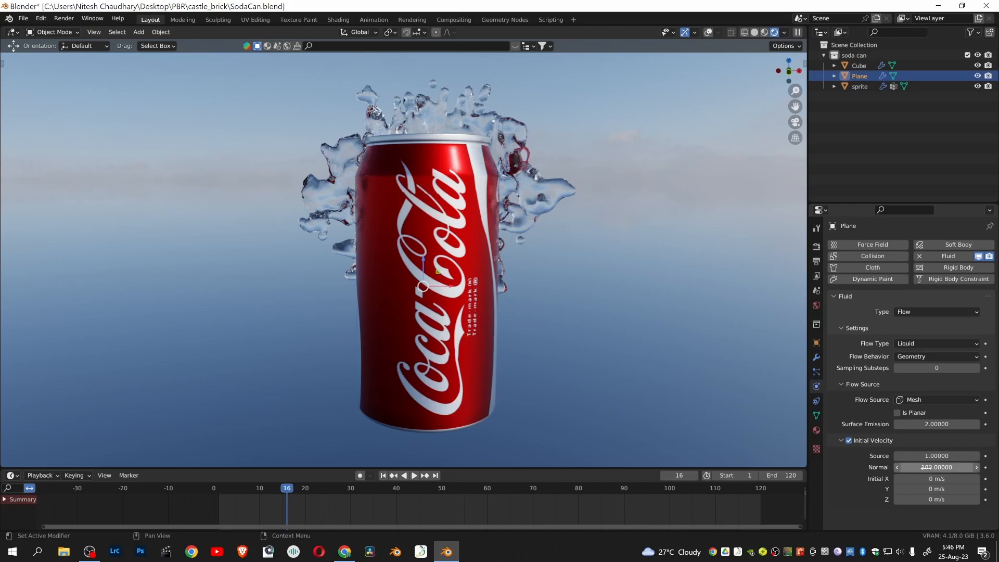
pyautogui.moveTo(937, 467)
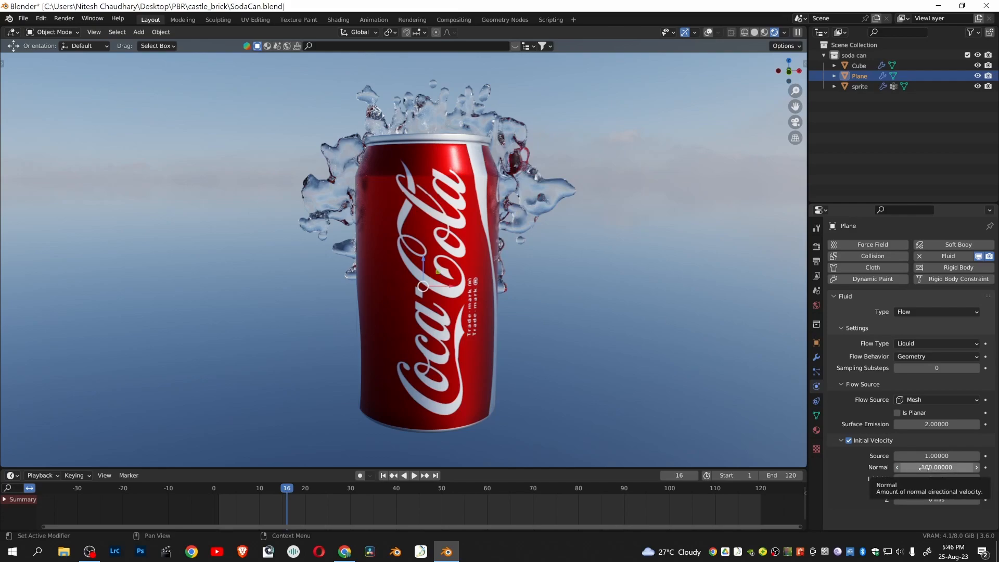